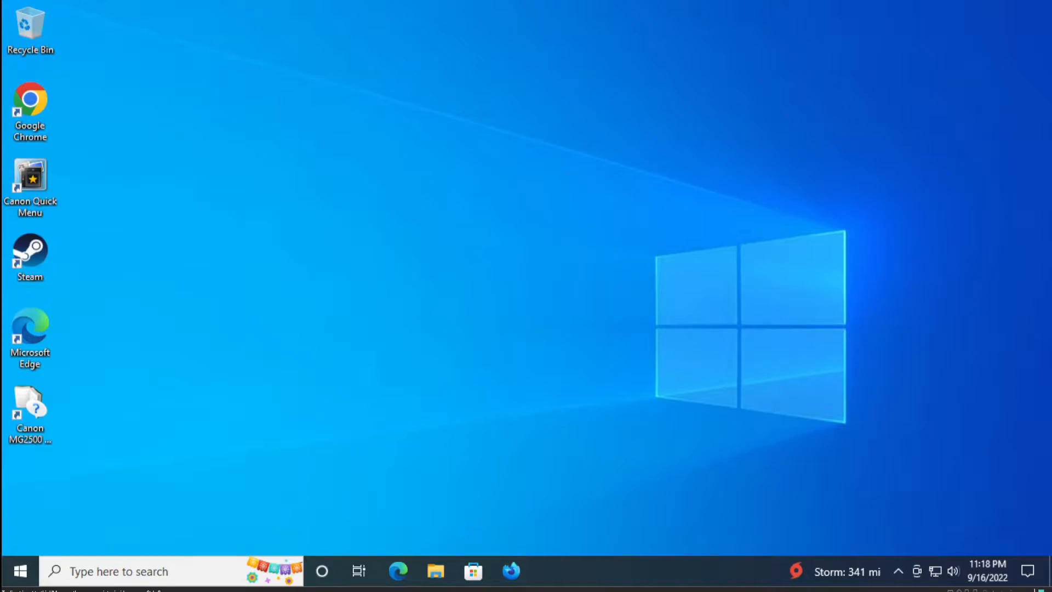
{"action": "mouse_move", "coordinate": [588, 572]}
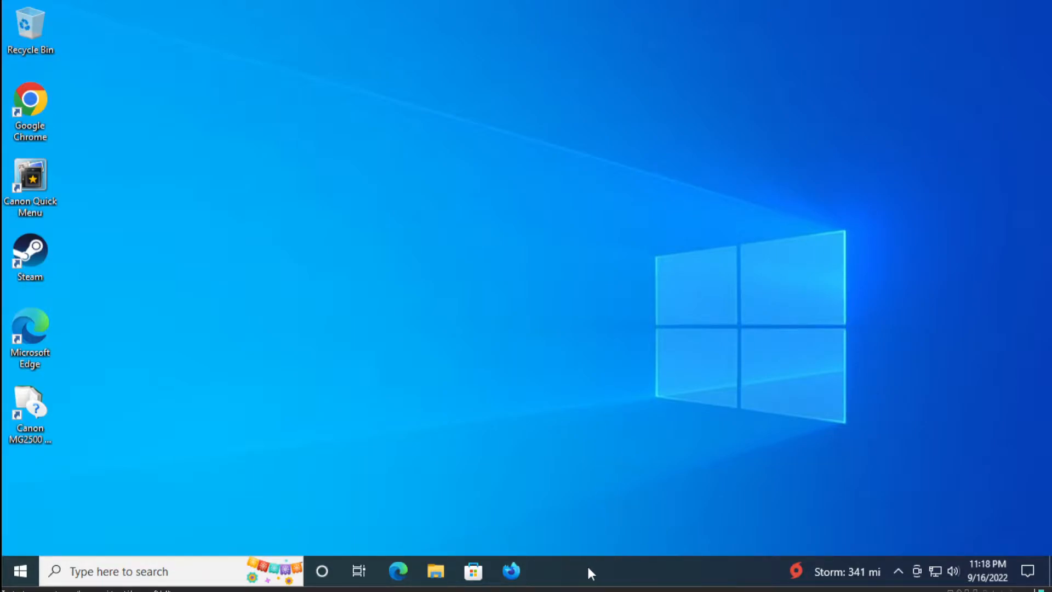
Open Task Manager from the taskbar and restart the Windows Explorer process
{"action": "right_click", "coordinate": [591, 572]}
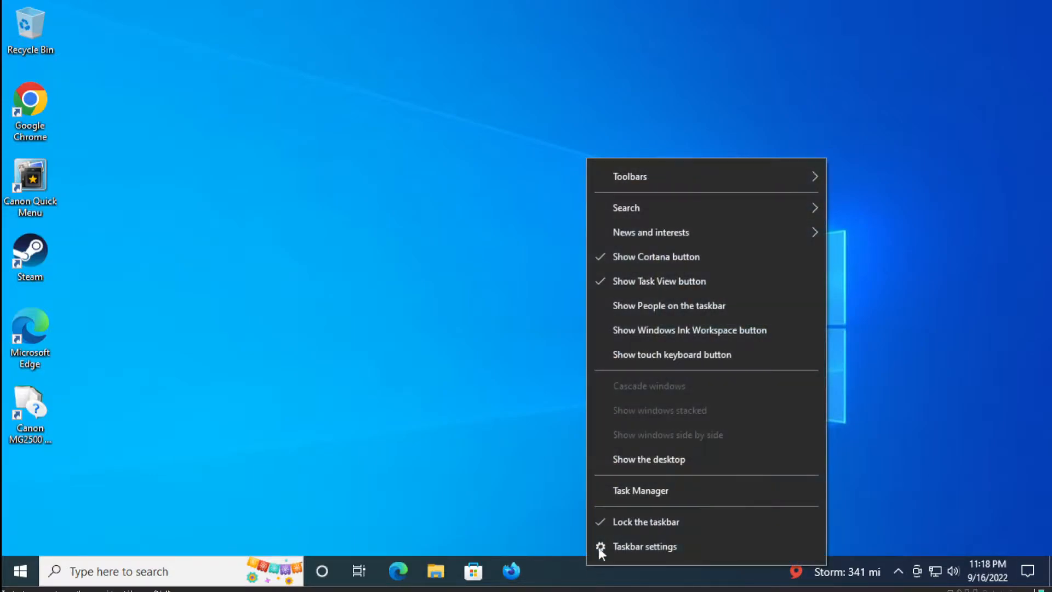
{"action": "mouse_move", "coordinate": [631, 491]}
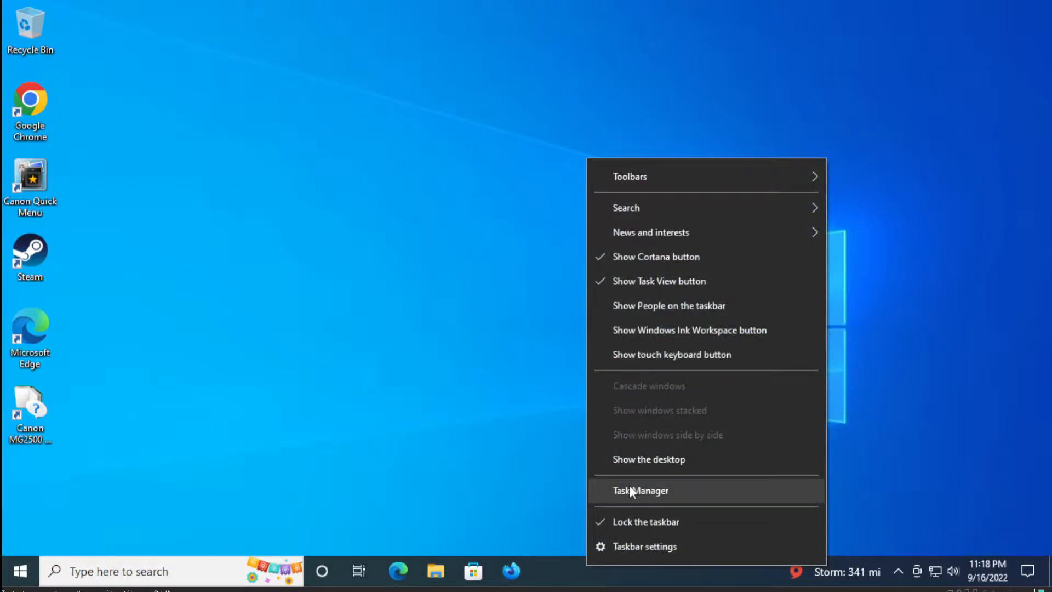
{"action": "left_click", "coordinate": [641, 491]}
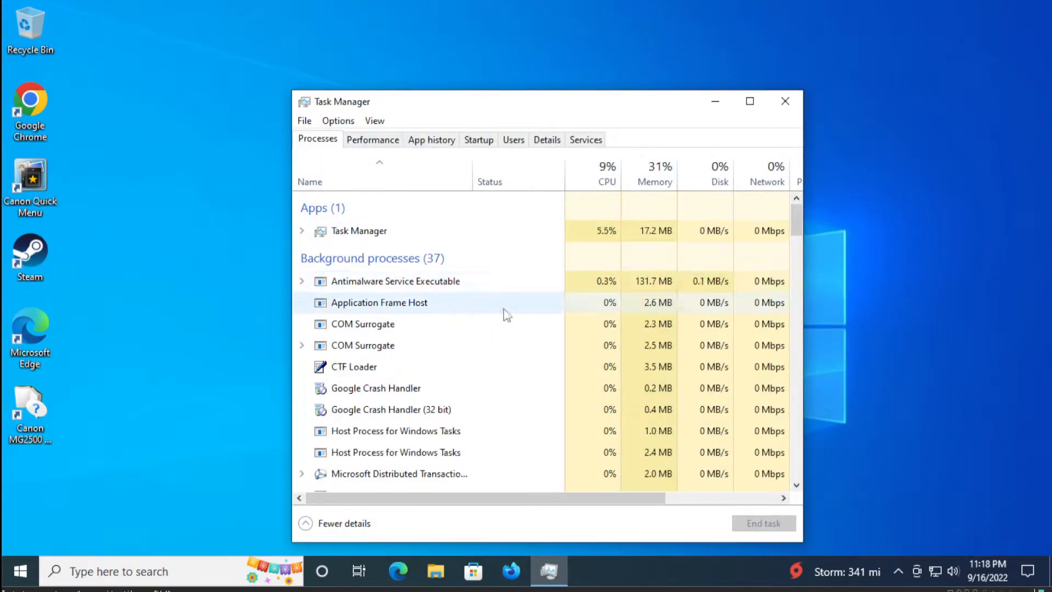
{"action": "scroll", "scroll_direction": "down", "scroll_amount": 3}
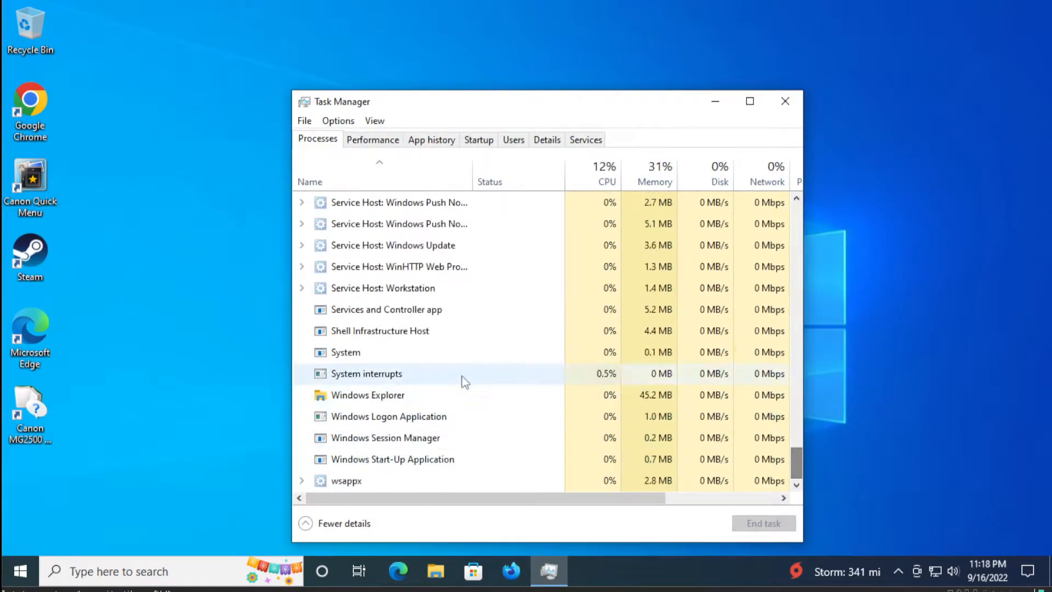
{"action": "right_click", "coordinate": [368, 395]}
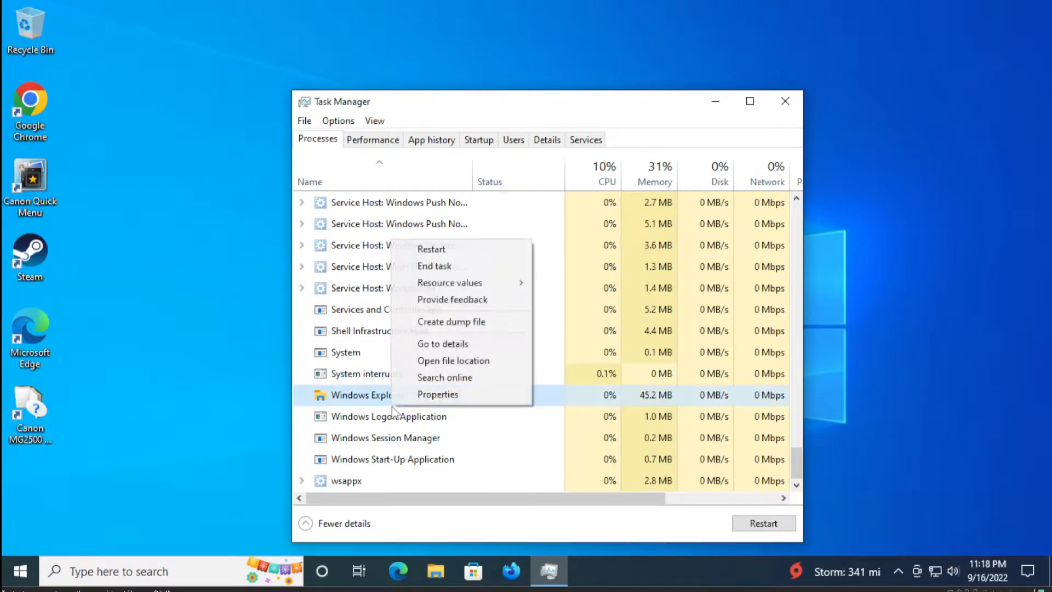
{"action": "mouse_move", "coordinate": [455, 257]}
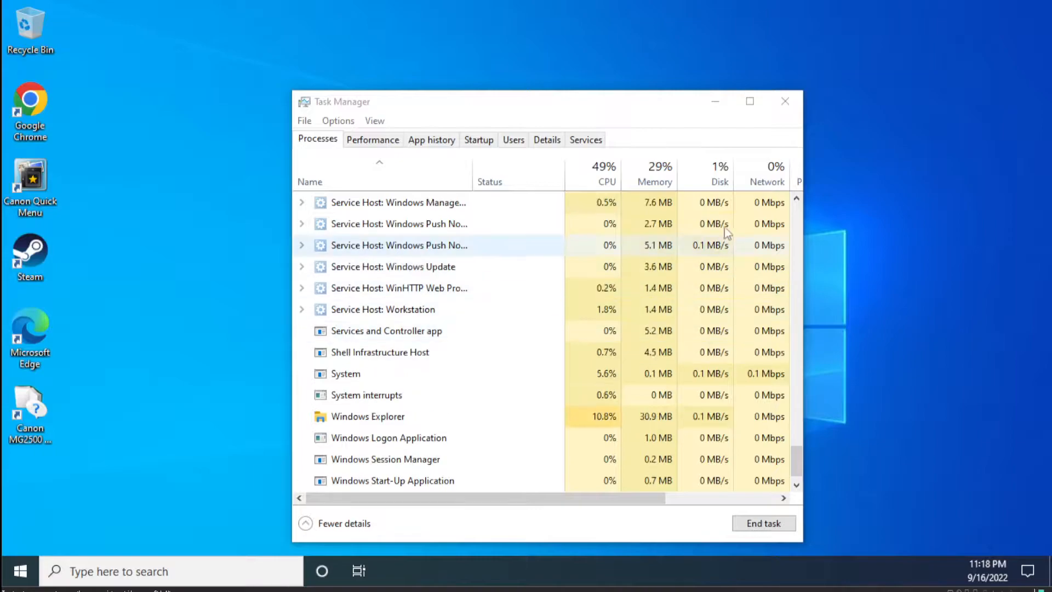
Close Task Manager, then confirm the desktop context menu appears and refresh the desktop
{"action": "left_click", "coordinate": [785, 101]}
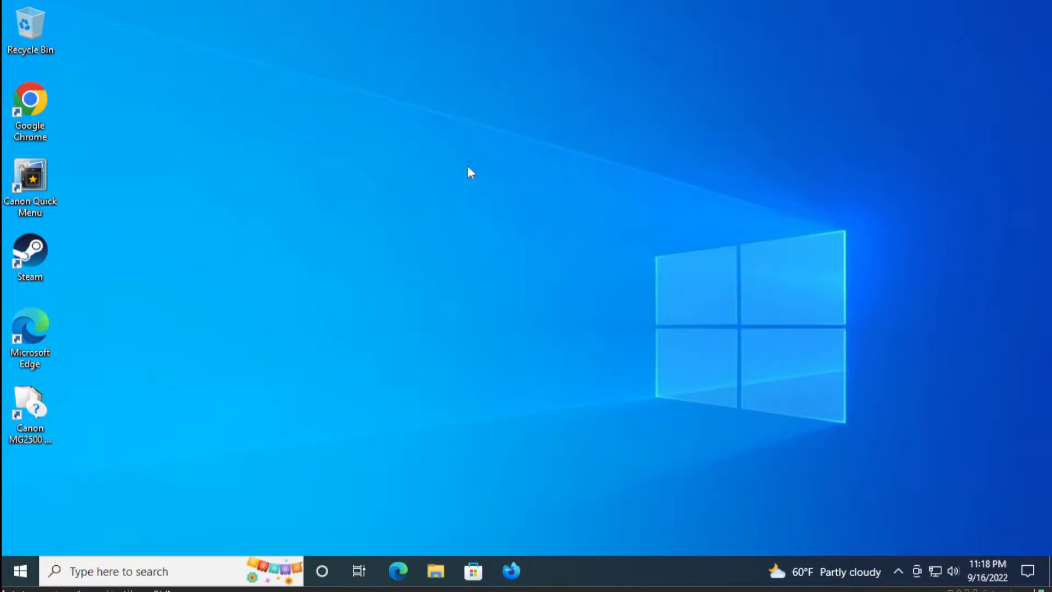
{"action": "right_click", "coordinate": [470, 173]}
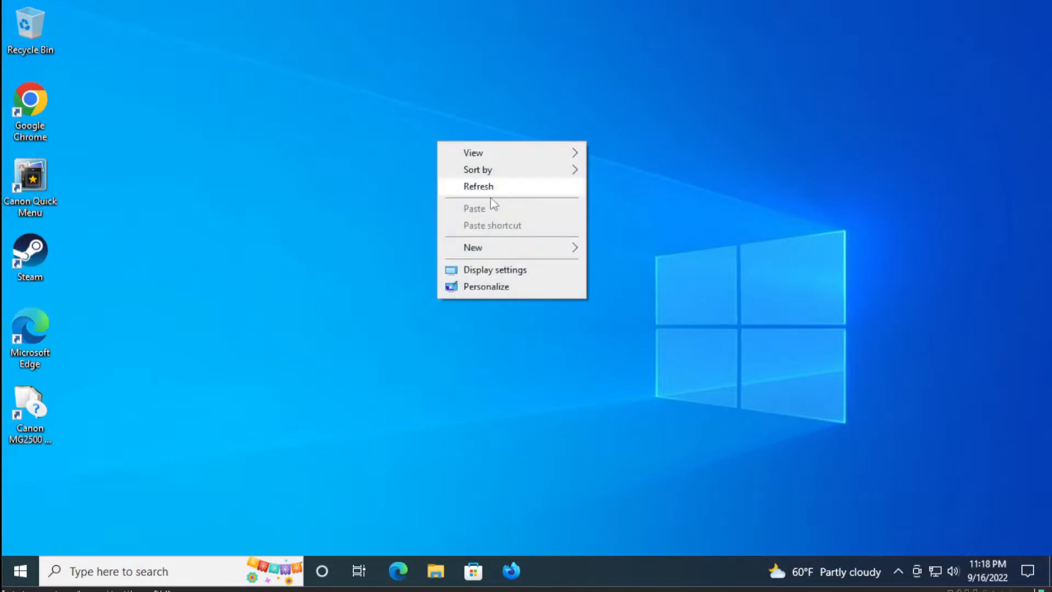
{"action": "left_click", "coordinate": [695, 240]}
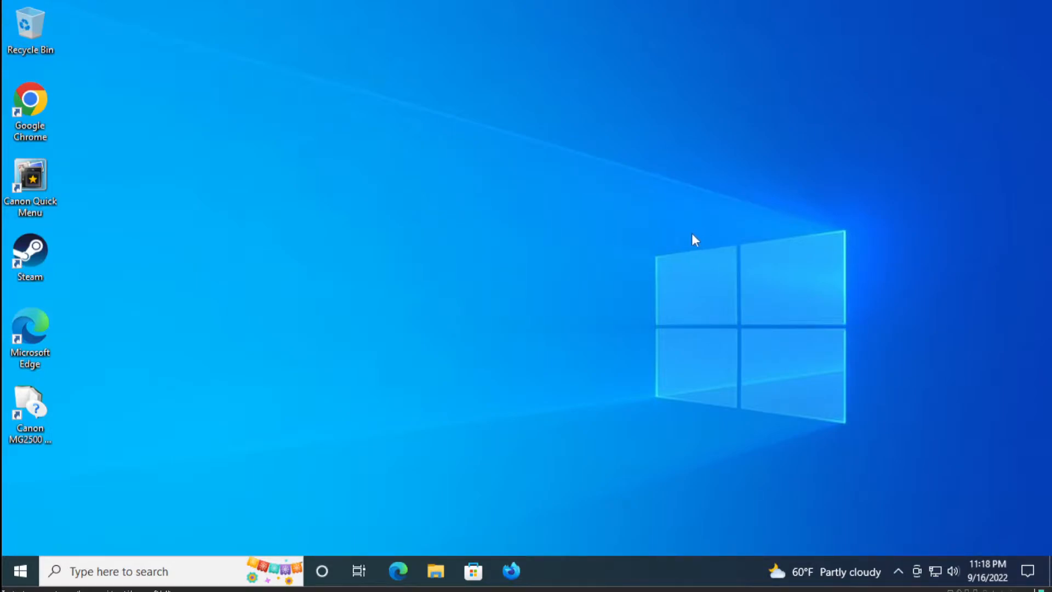
{"action": "mouse_move", "coordinate": [221, 448]}
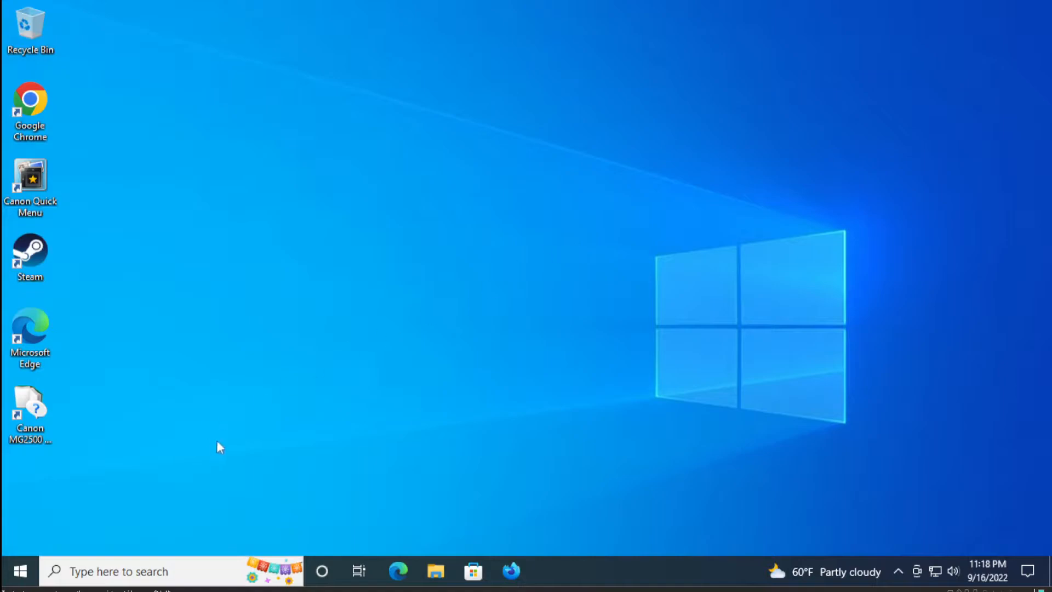
Search for 'group' and launch the Local Group Policy Editor
{"action": "left_click", "coordinate": [18, 571]}
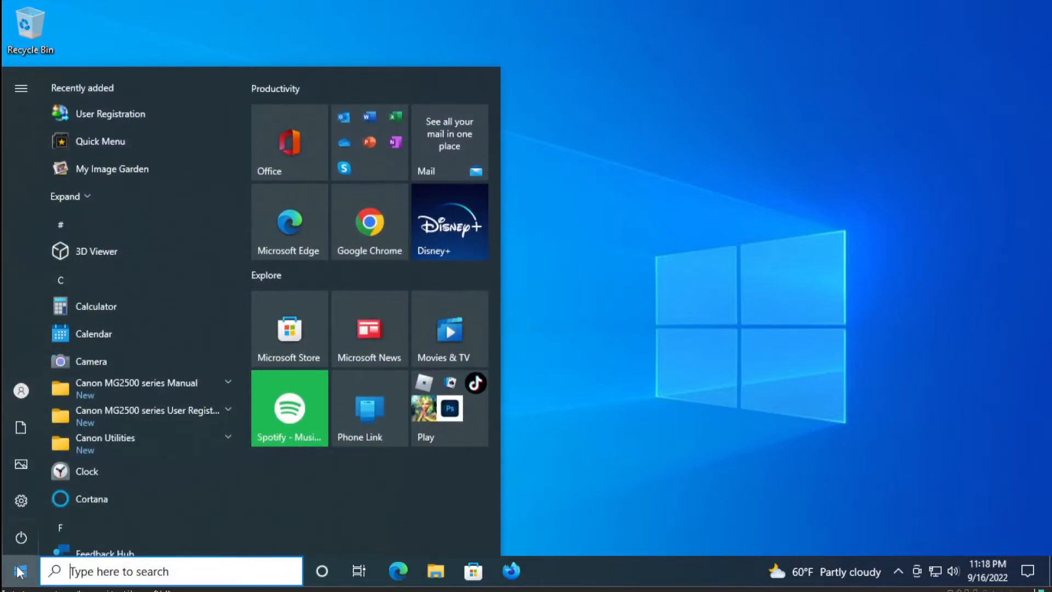
{"action": "type", "text": "group"}
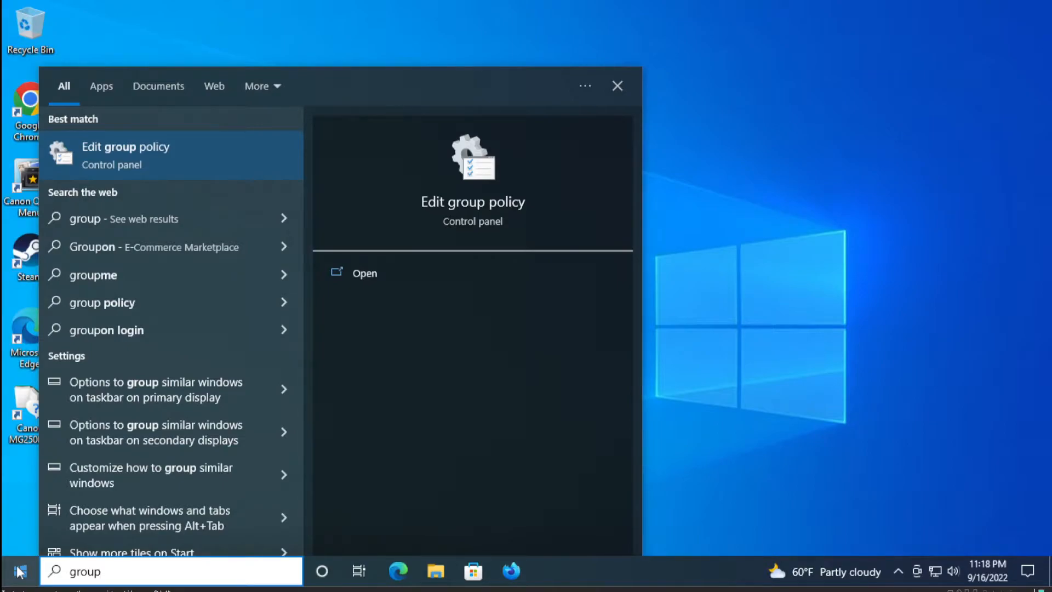
{"action": "left_click", "coordinate": [615, 86]}
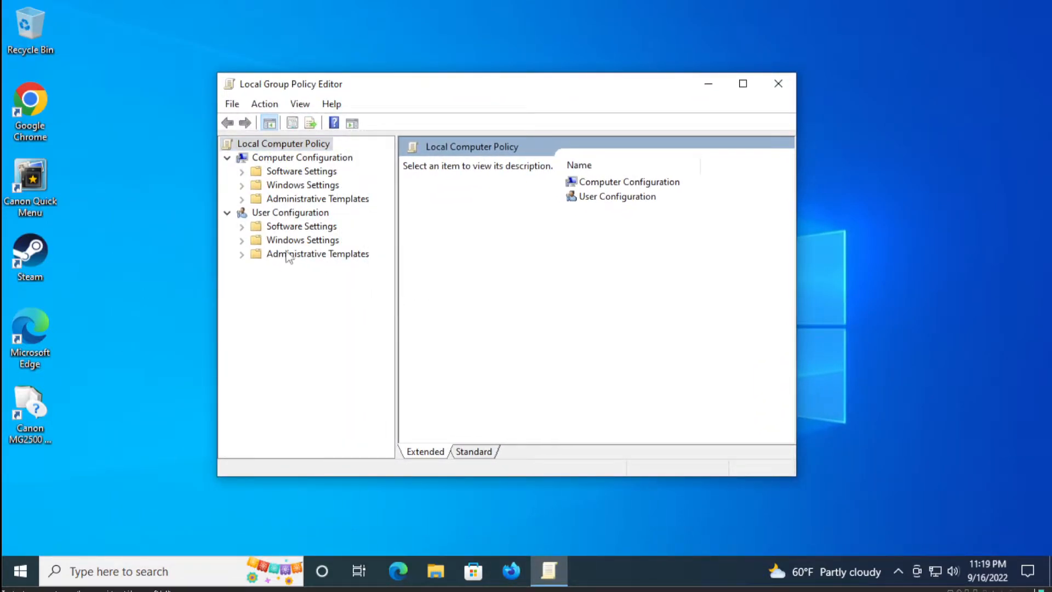
Show the Administrative Templates categories under User Configuration
{"action": "left_click", "coordinate": [303, 240]}
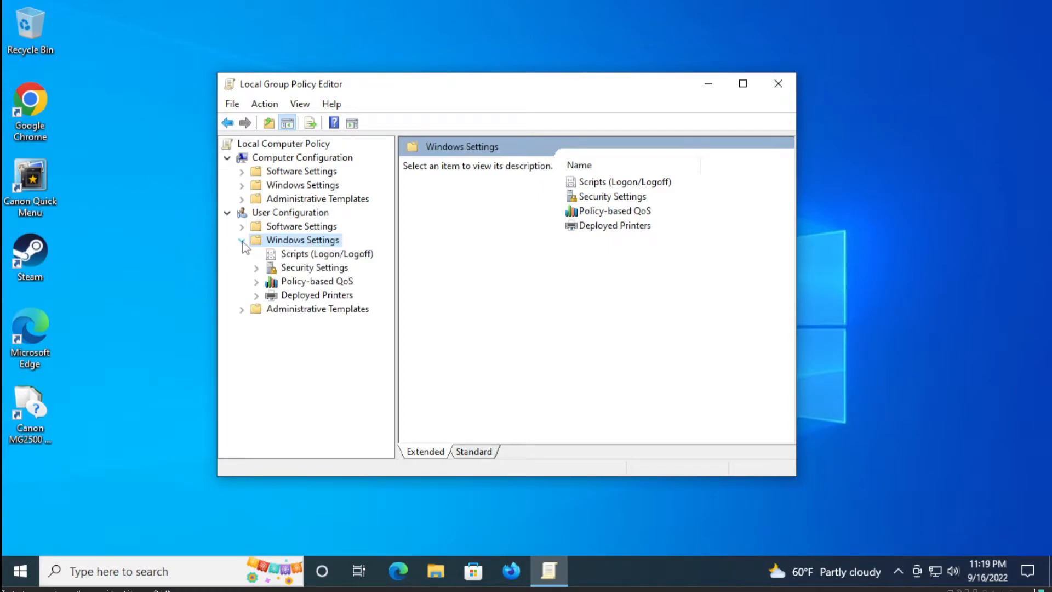
{"action": "left_click", "coordinate": [244, 240]}
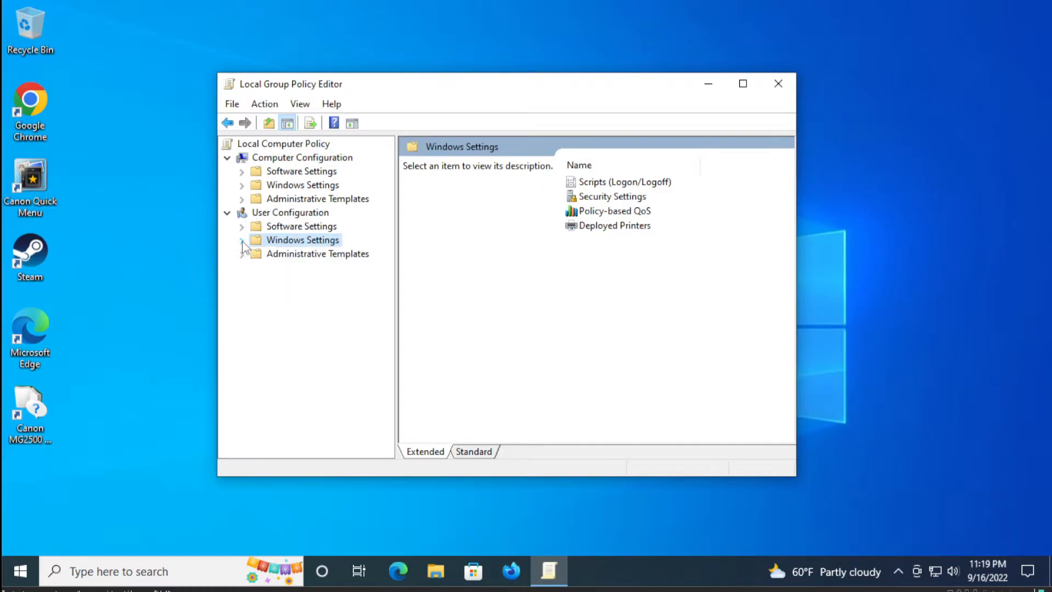
{"action": "left_click", "coordinate": [318, 254]}
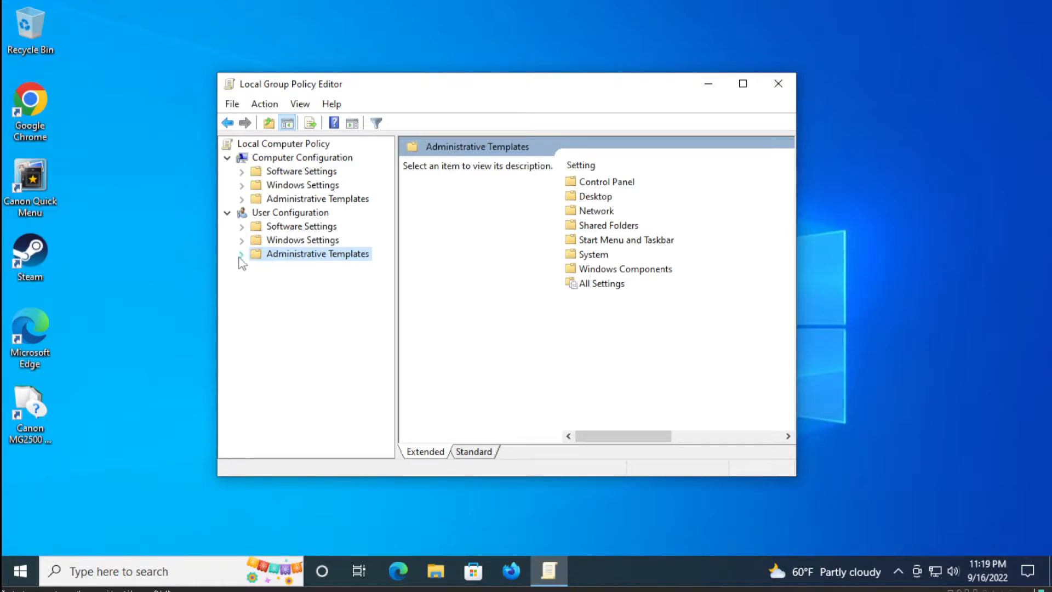
Expand Administrative Templates > Windows Components and open the File Explorer policy folder
{"action": "left_click", "coordinate": [241, 254]}
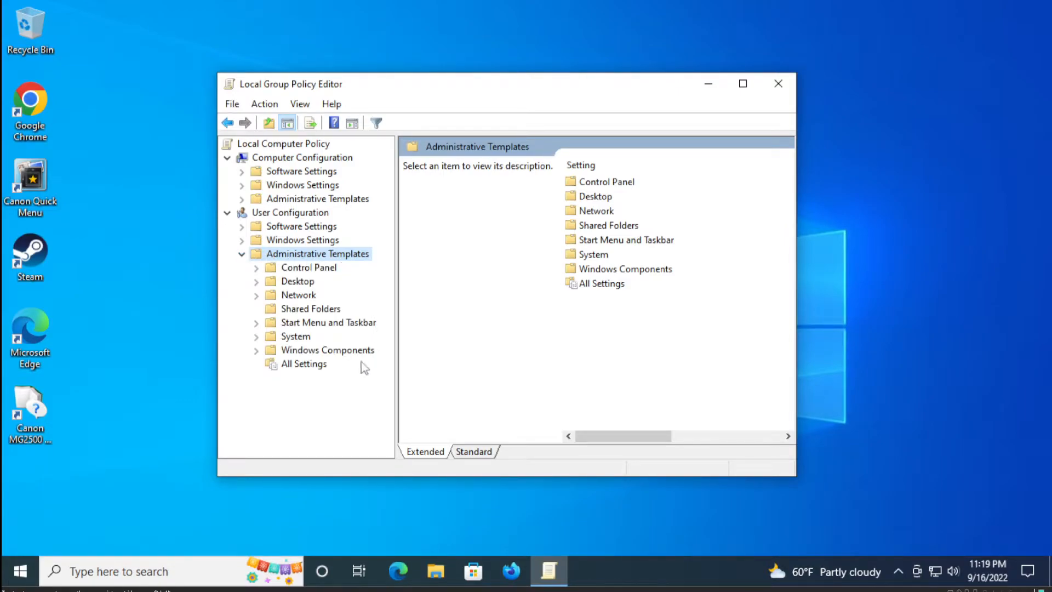
{"action": "left_click", "coordinate": [328, 350]}
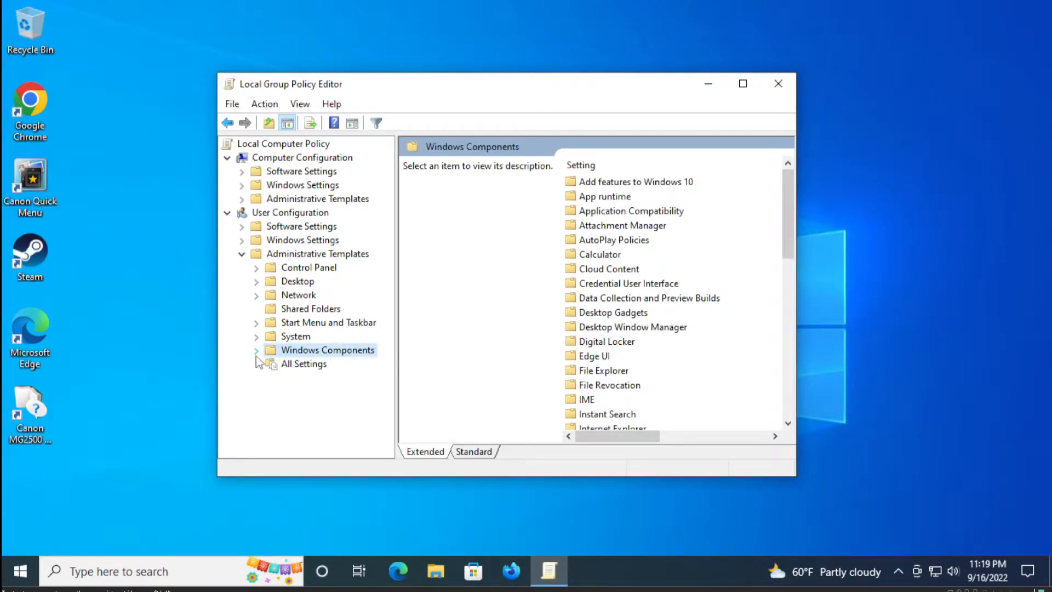
{"action": "left_click", "coordinate": [257, 349]}
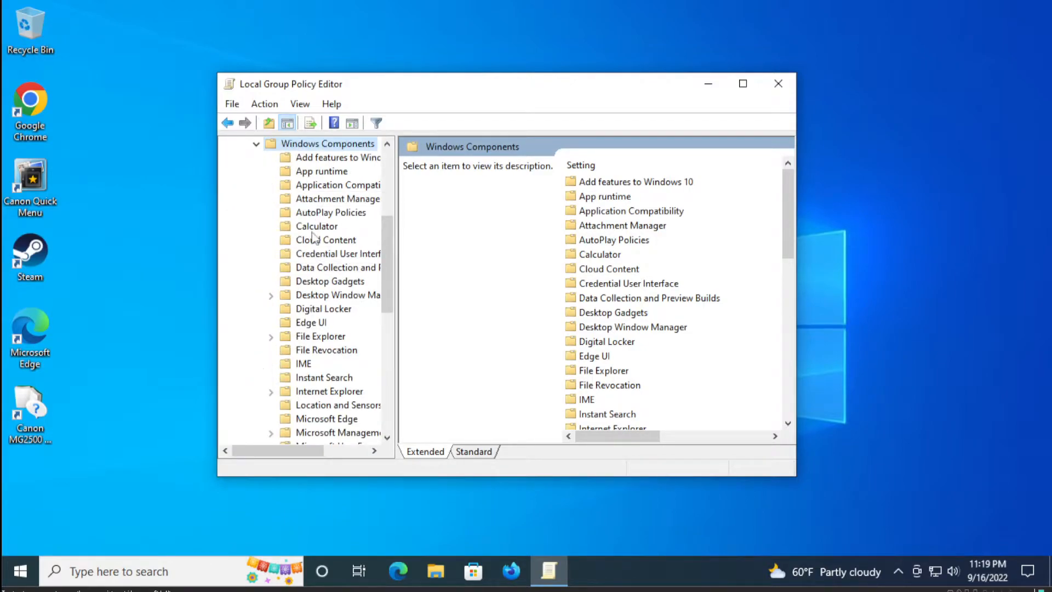
{"action": "scroll", "scroll_direction": "down", "scroll_amount": 3}
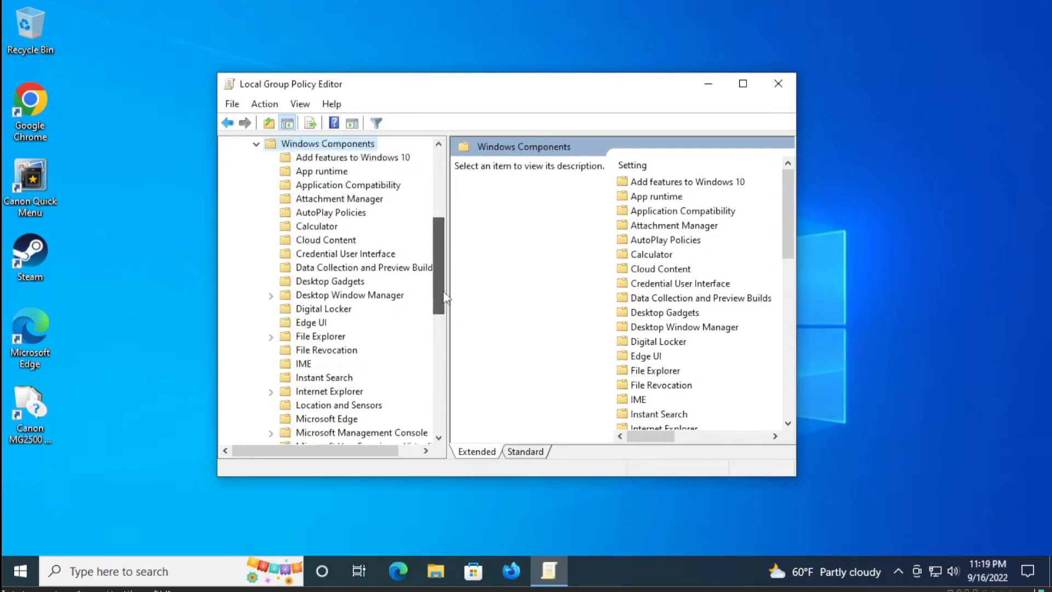
{"action": "left_click", "coordinate": [320, 322]}
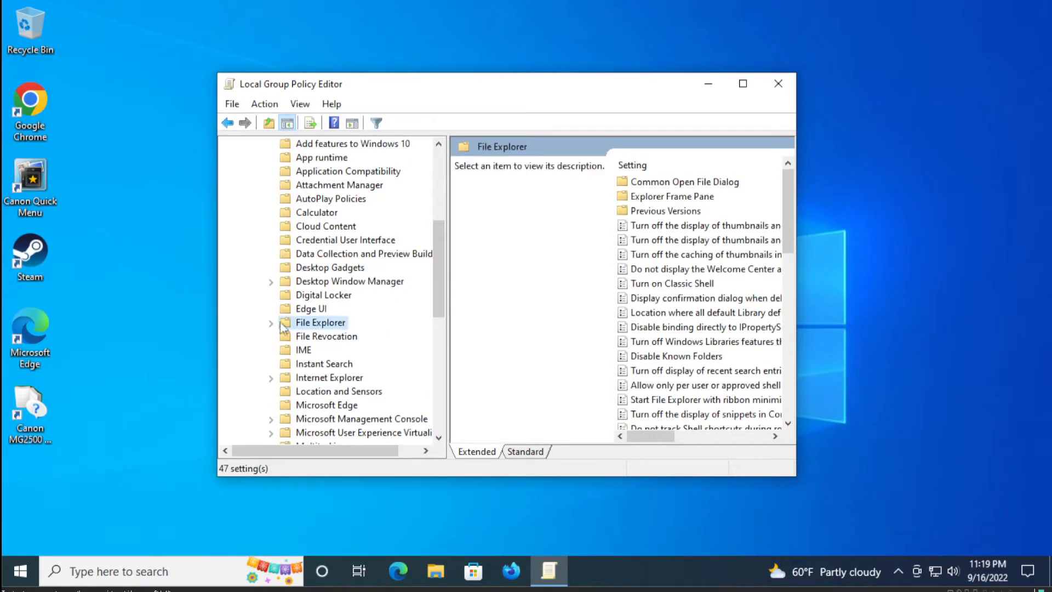
{"action": "left_click", "coordinate": [271, 322]}
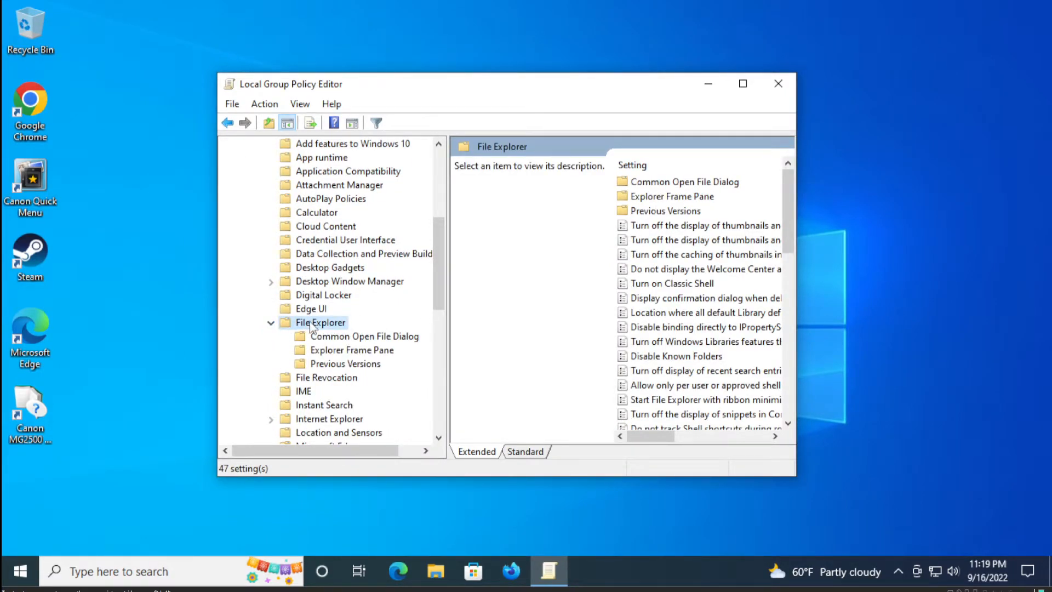
{"action": "mouse_move", "coordinate": [452, 291]}
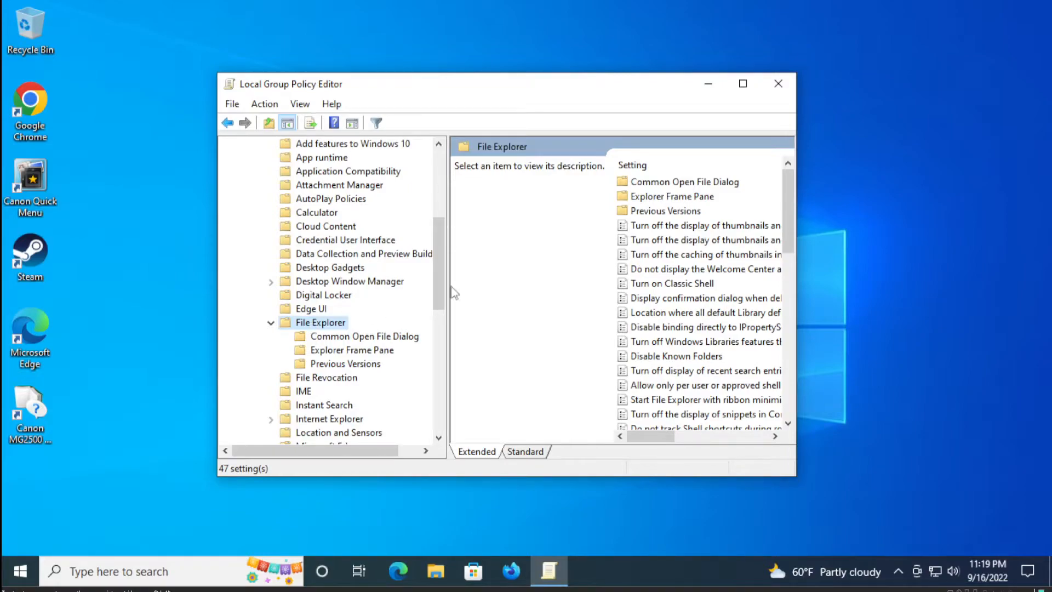
{"action": "mouse_move", "coordinate": [562, 128]}
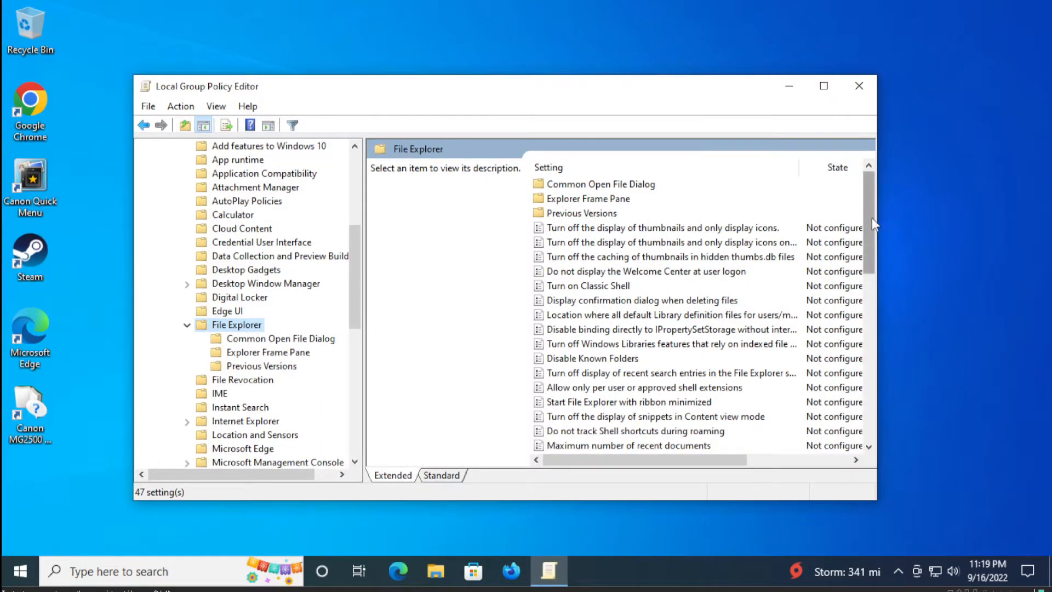
Locate and select the 'Remove File menu from File Explorer' policy setting
{"action": "scroll", "scroll_direction": "down", "scroll_amount": 3}
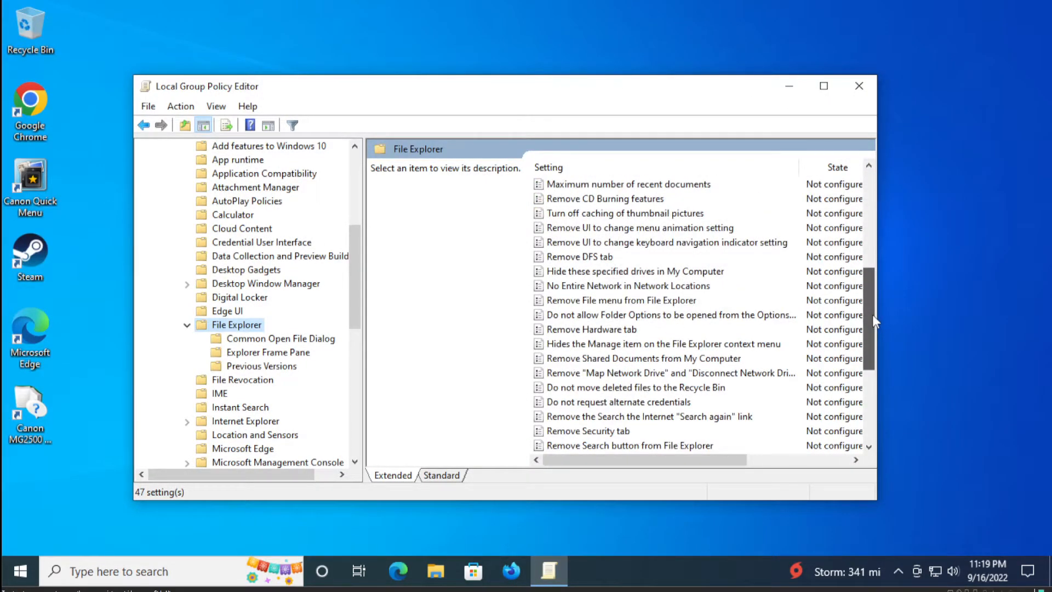
{"action": "scroll", "scroll_direction": "down", "scroll_amount": 3}
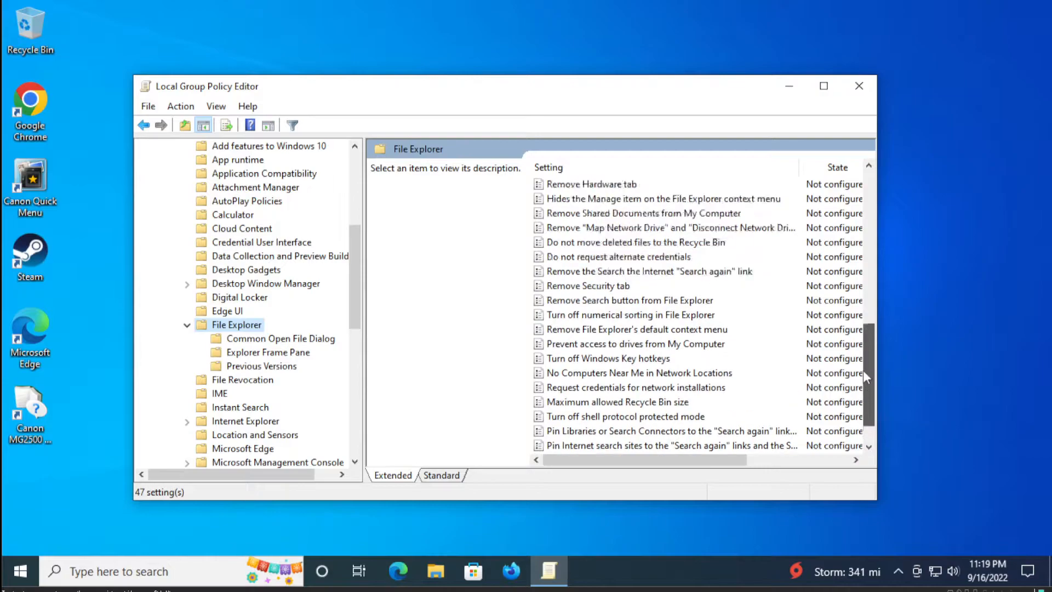
{"action": "scroll", "scroll_direction": "up", "scroll_amount": 3}
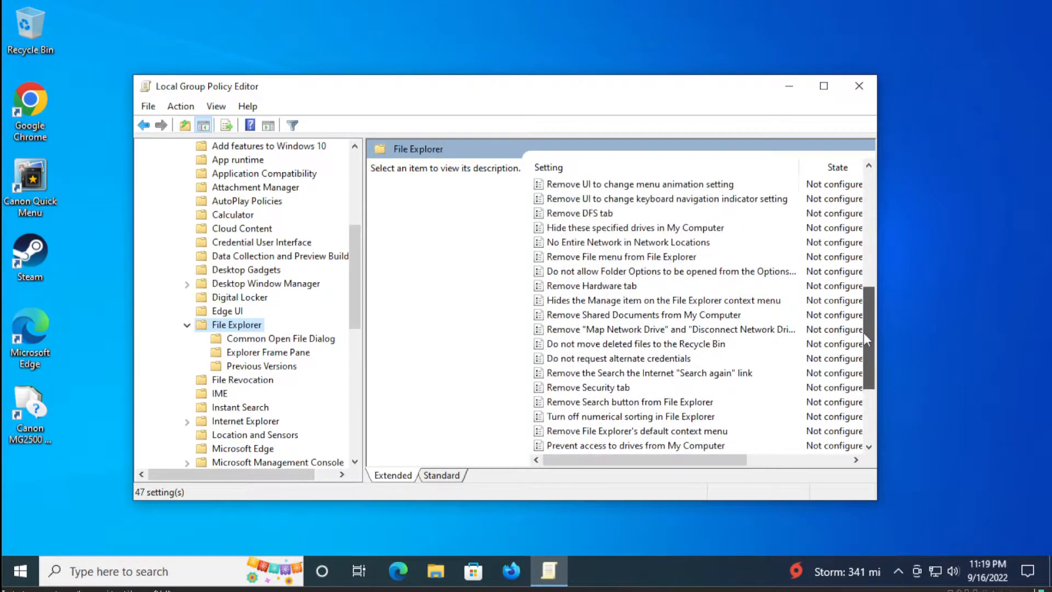
{"action": "left_click", "coordinate": [620, 257]}
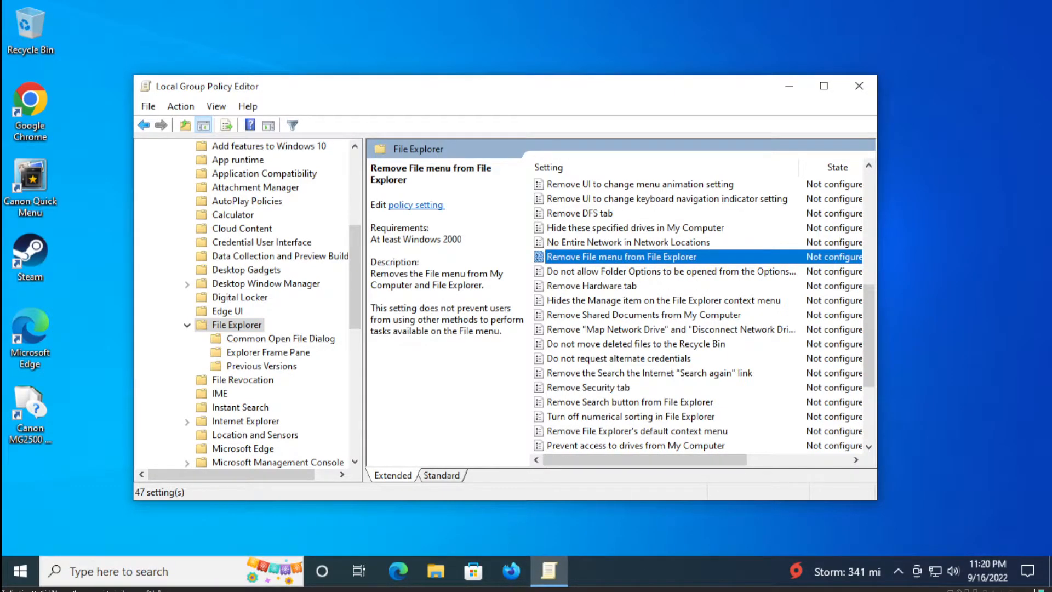
{"action": "mouse_move", "coordinate": [575, 263]}
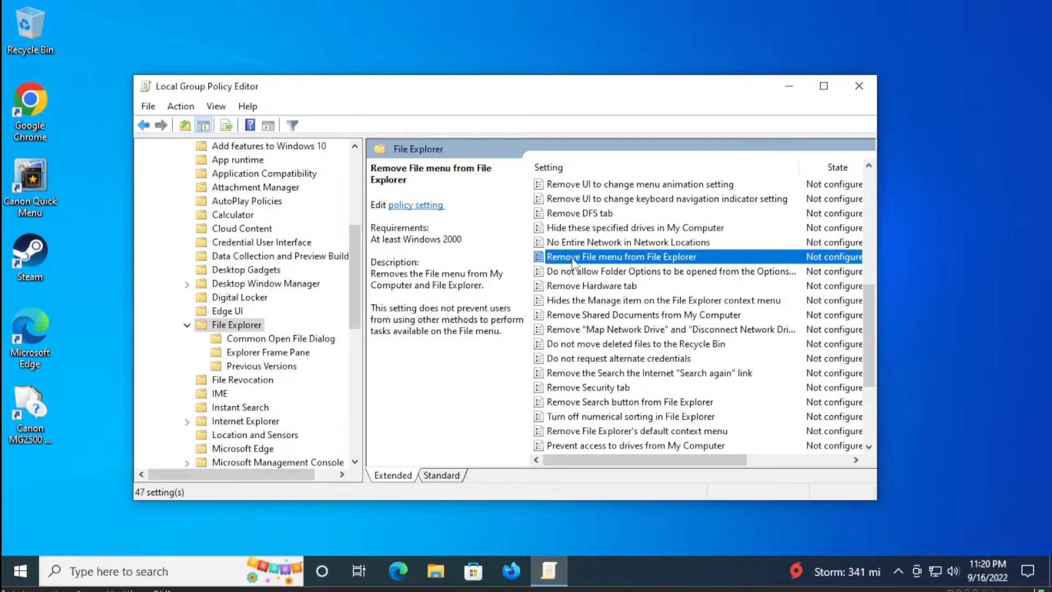
{"action": "mouse_move", "coordinate": [667, 267]}
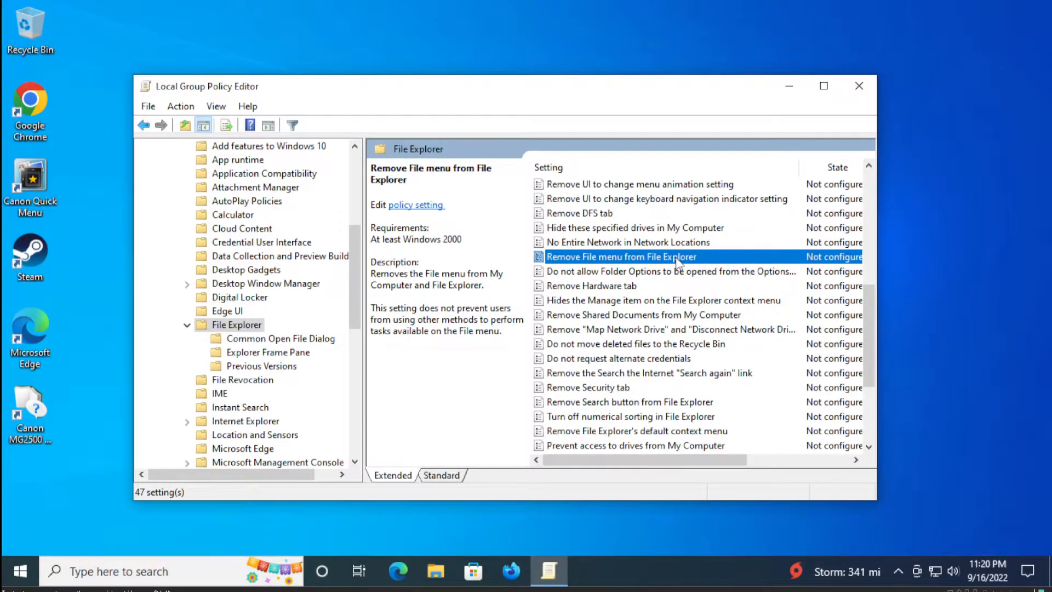
View 'Remove File menu from File Explorer' as Not Configured, then close the editor
{"action": "double_click", "coordinate": [622, 256]}
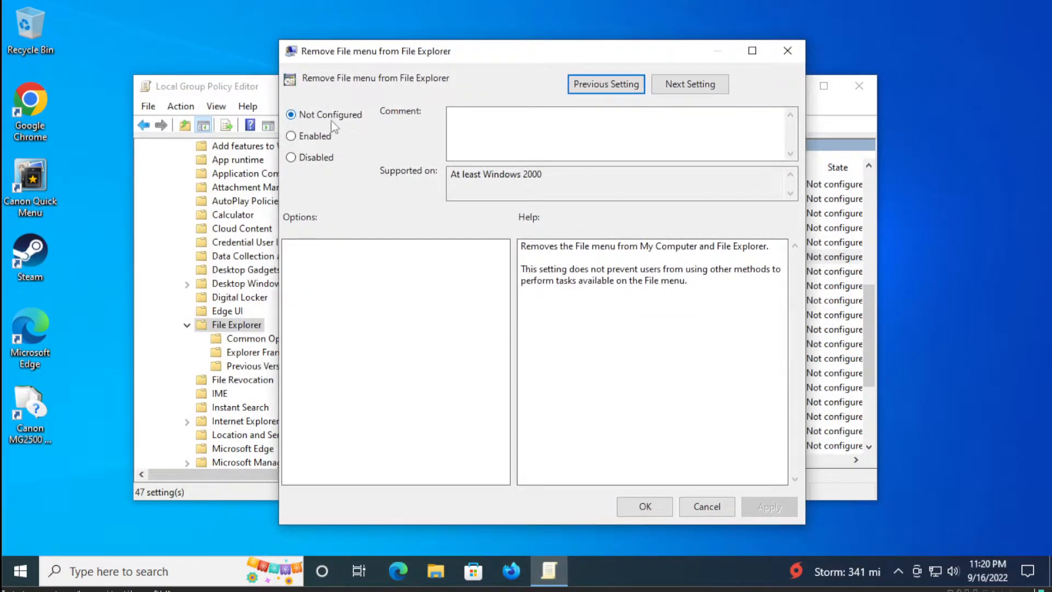
{"action": "mouse_move", "coordinate": [354, 124]}
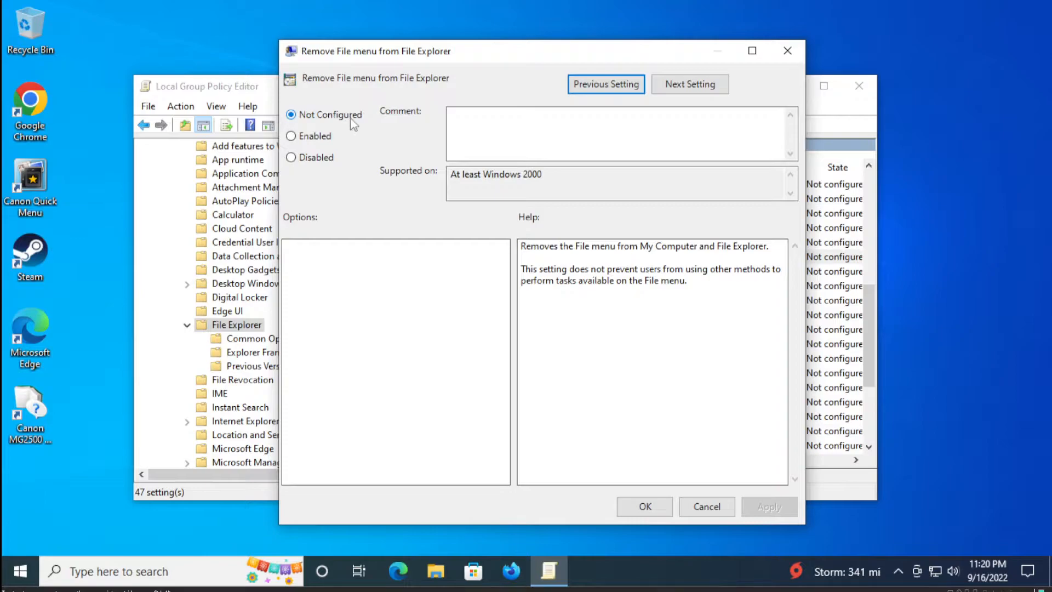
{"action": "mouse_move", "coordinate": [342, 120]}
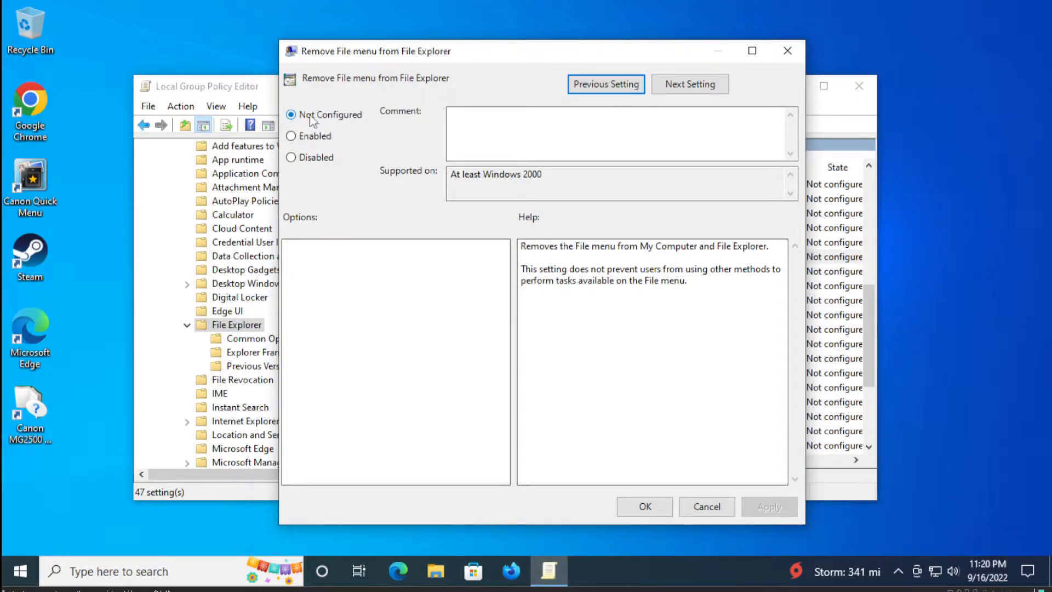
{"action": "mouse_move", "coordinate": [323, 117]}
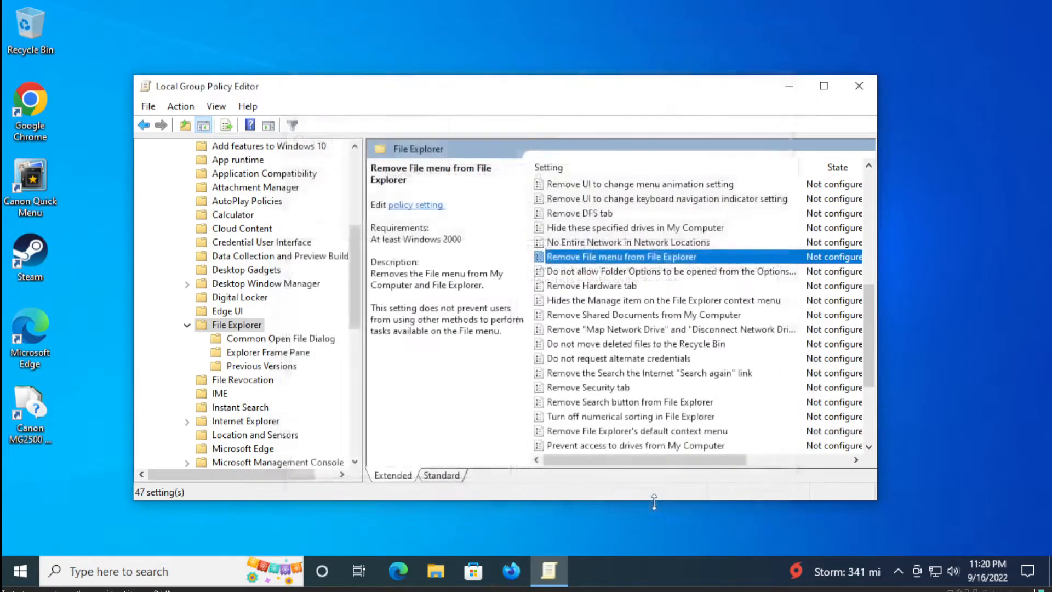
{"action": "left_click", "coordinate": [858, 86]}
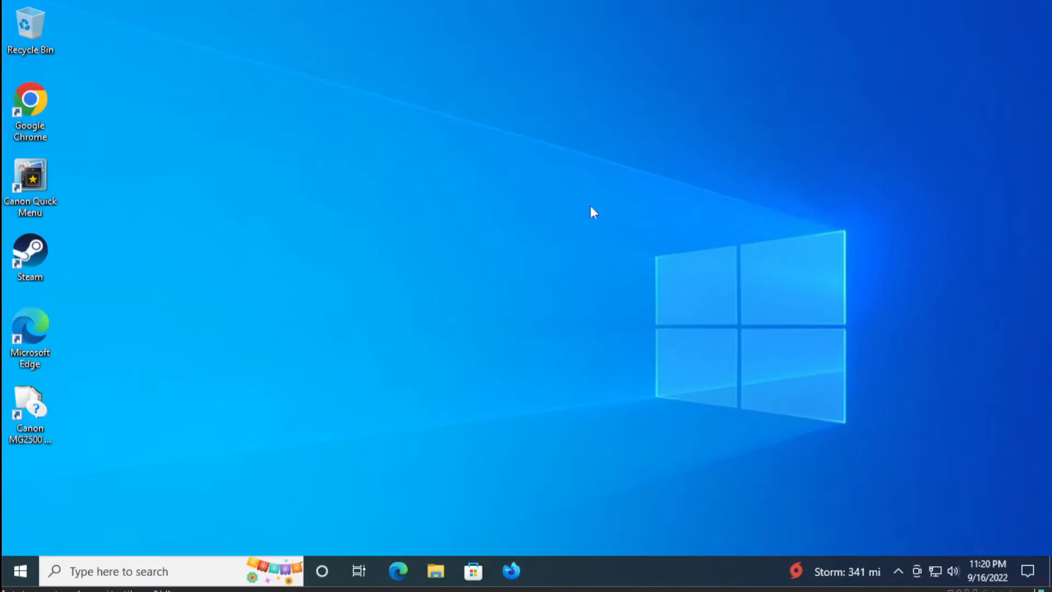
{"action": "mouse_move", "coordinate": [268, 421]}
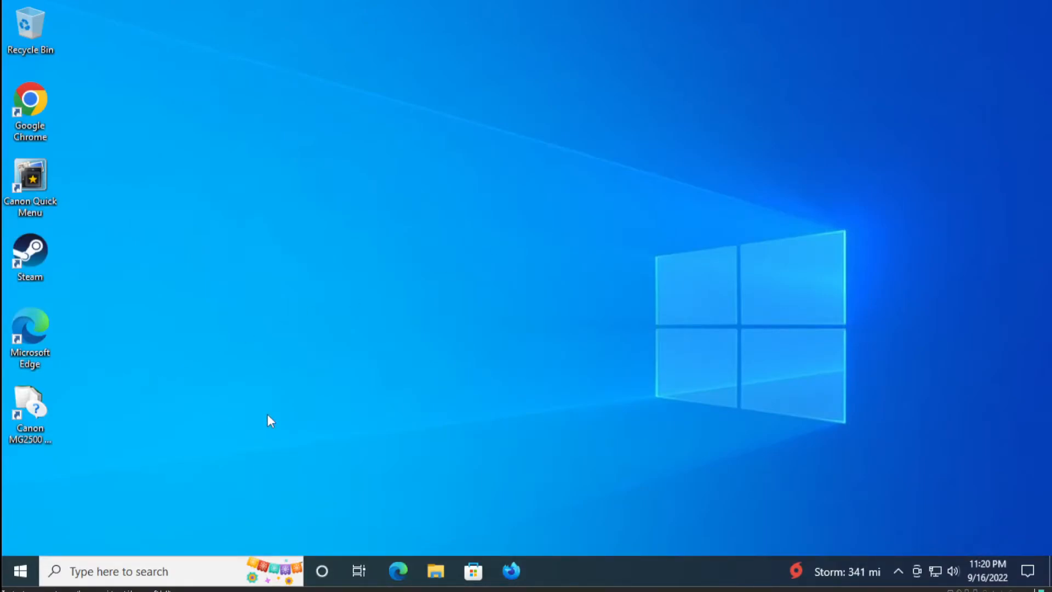
{"action": "mouse_move", "coordinate": [574, 440]}
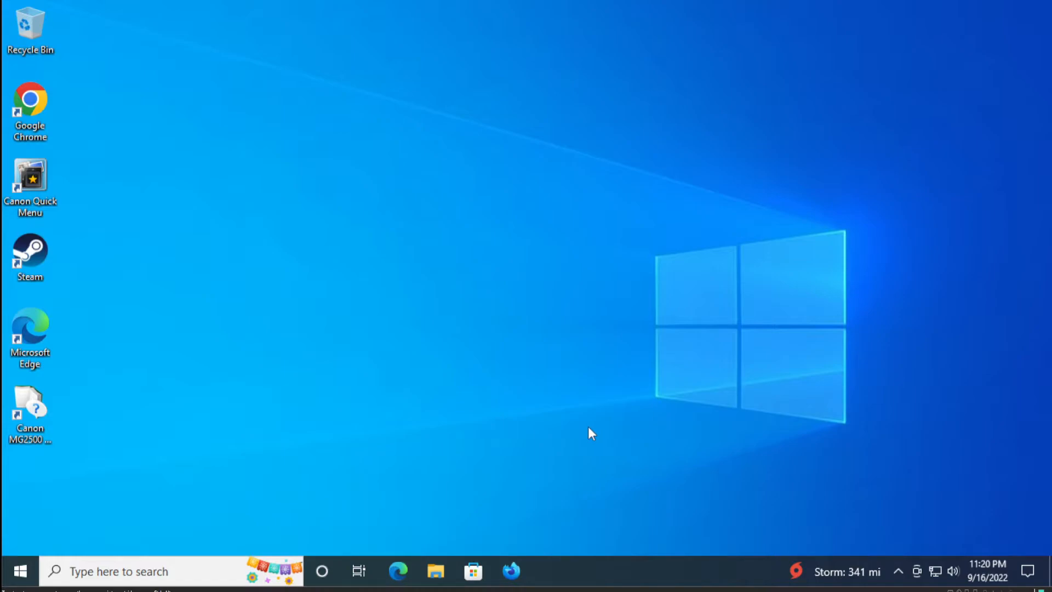
Search for 'regedit' and run Registry Editor as administrator
{"action": "left_click", "coordinate": [20, 571]}
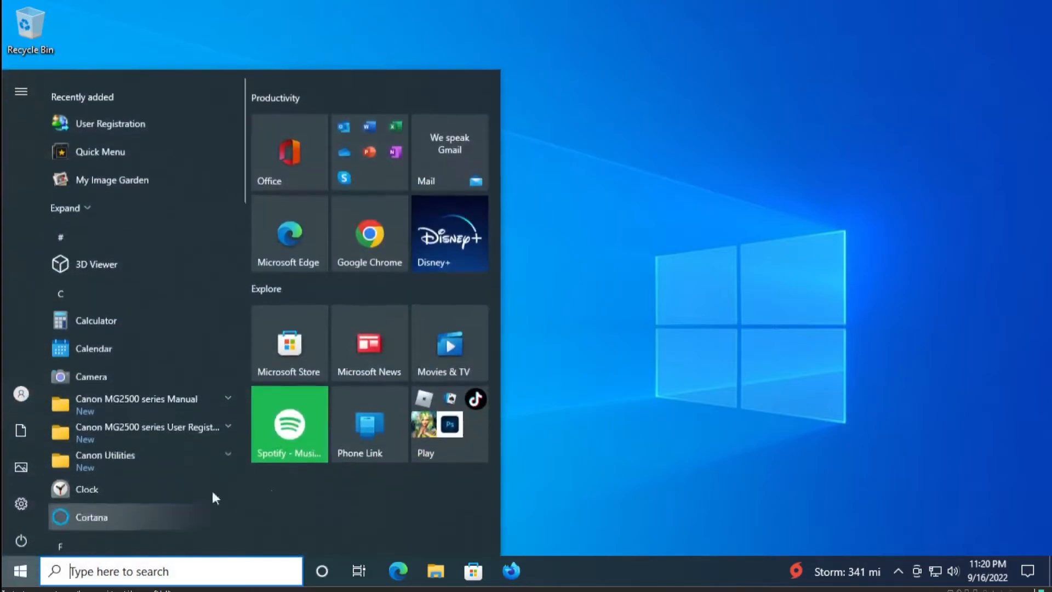
{"action": "type", "text": "reged"}
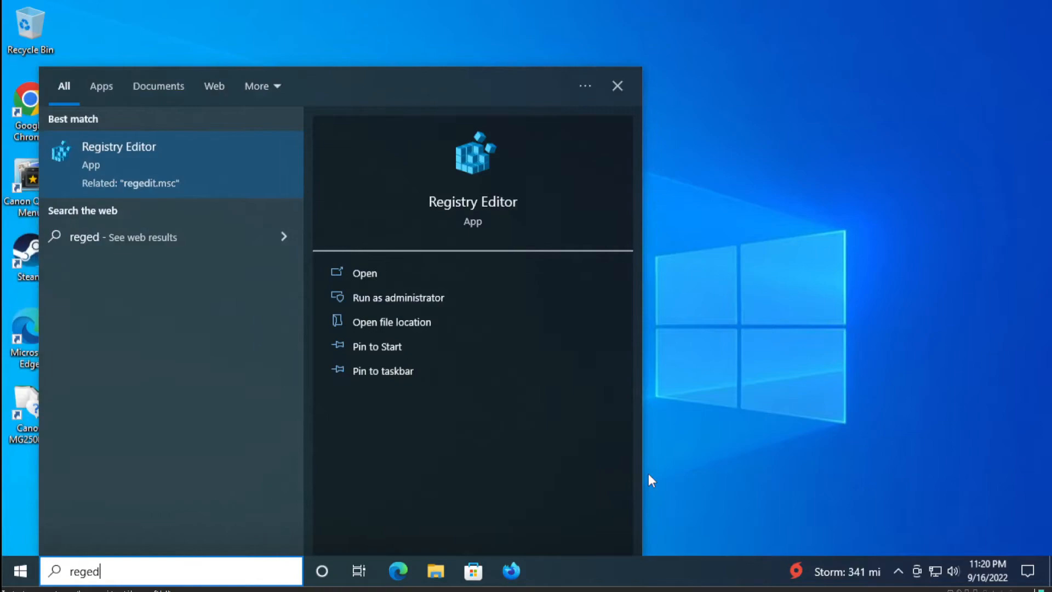
{"action": "type", "text": "i"}
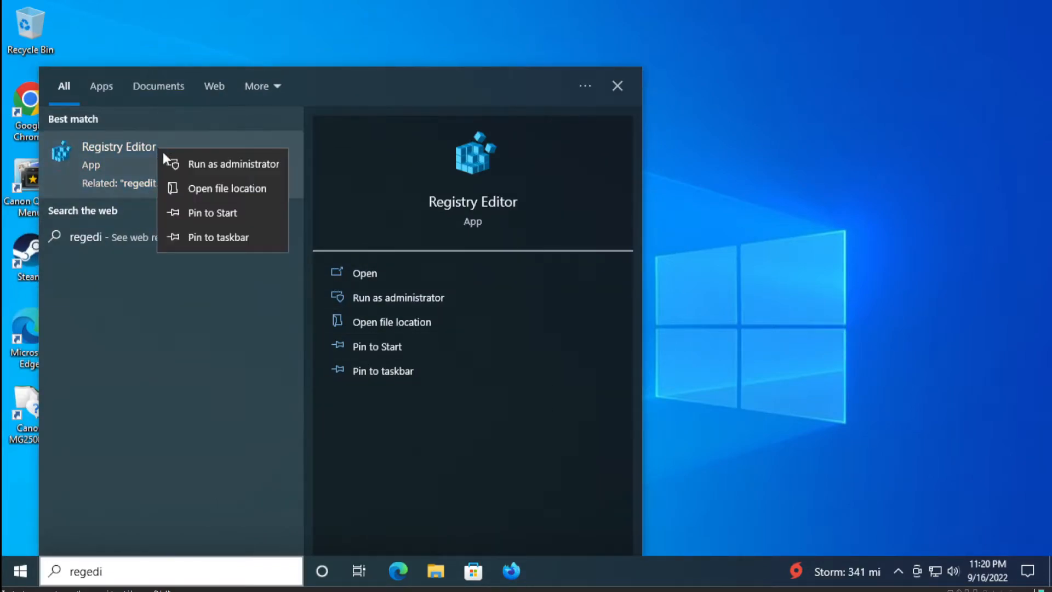
{"action": "mouse_move", "coordinate": [232, 163]}
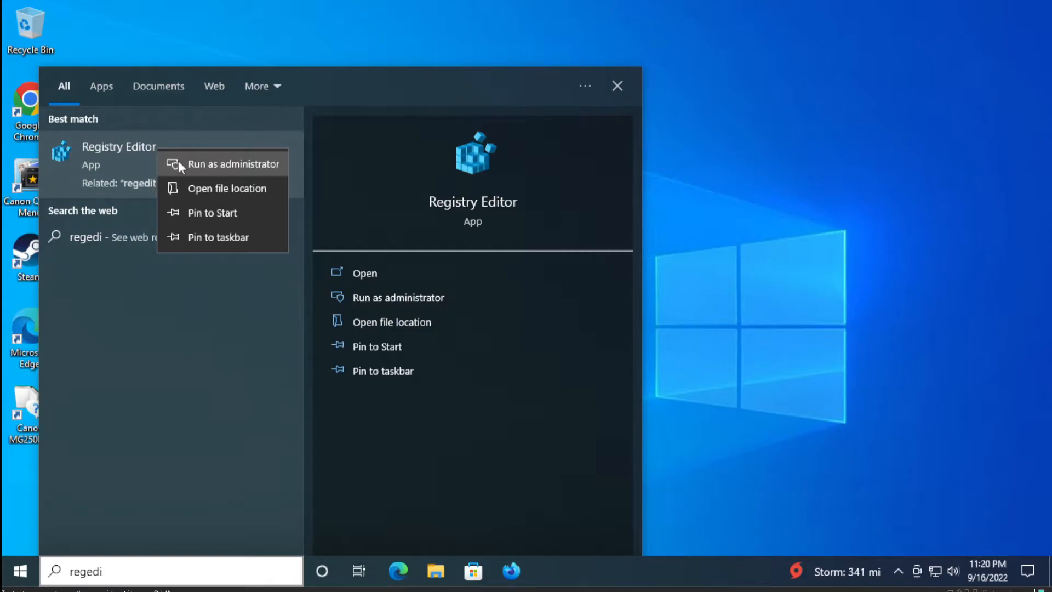
{"action": "left_click", "coordinate": [234, 163]}
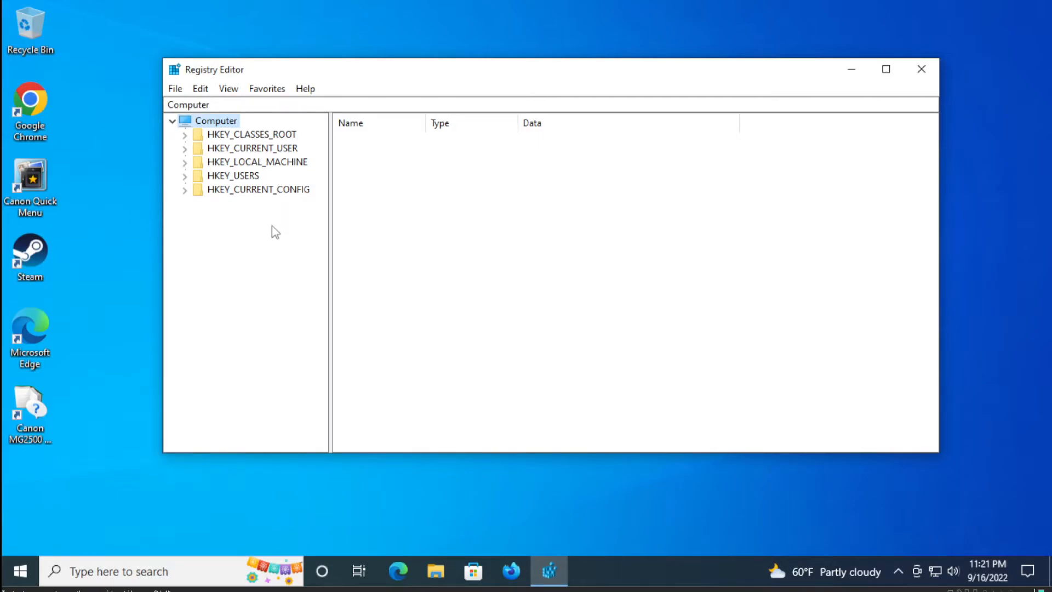
{"action": "mouse_move", "coordinate": [214, 208]}
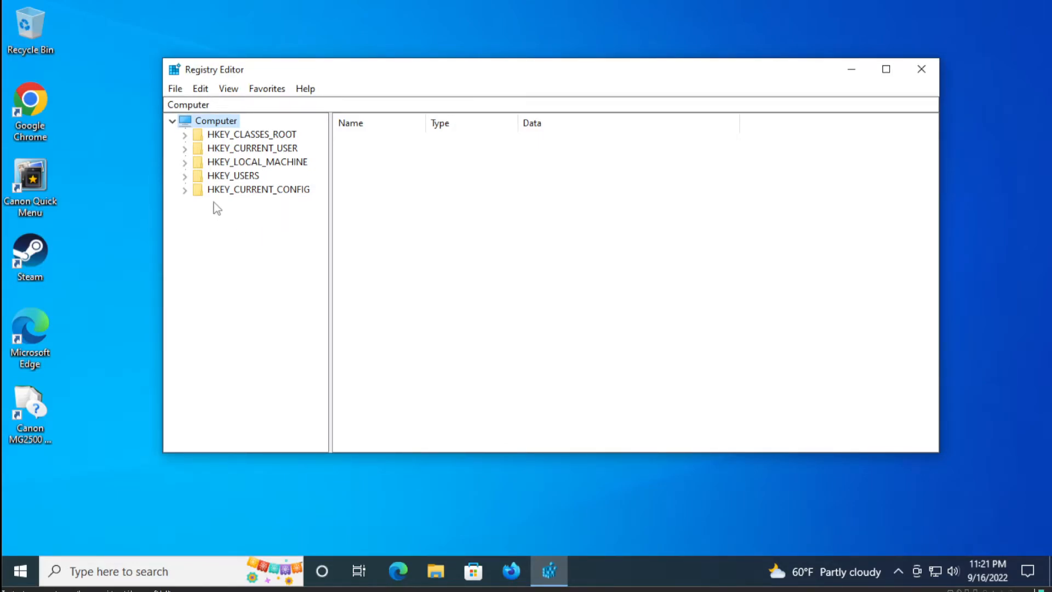
Expand HKEY_CURRENT_USER > SOFTWARE > Microsoft > Windows in the registry tree
{"action": "left_click", "coordinate": [184, 148]}
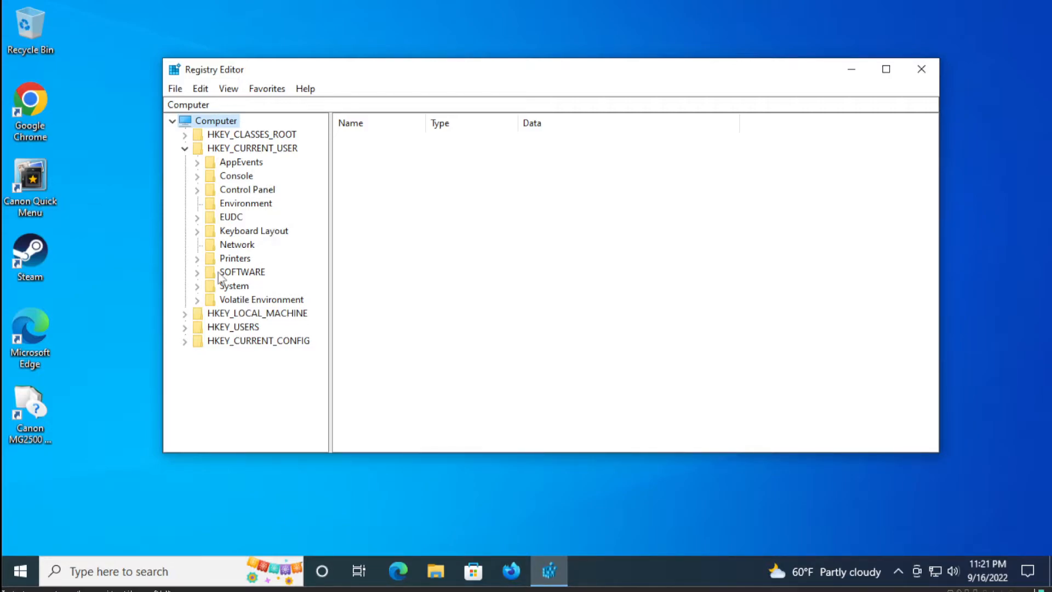
{"action": "mouse_move", "coordinate": [222, 288]}
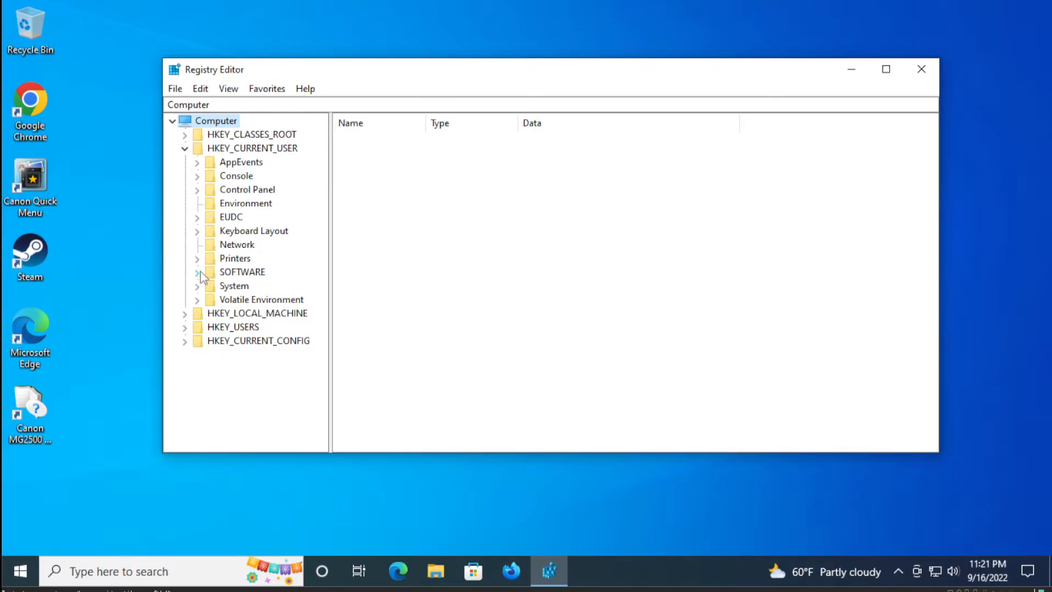
{"action": "left_click", "coordinate": [197, 271]}
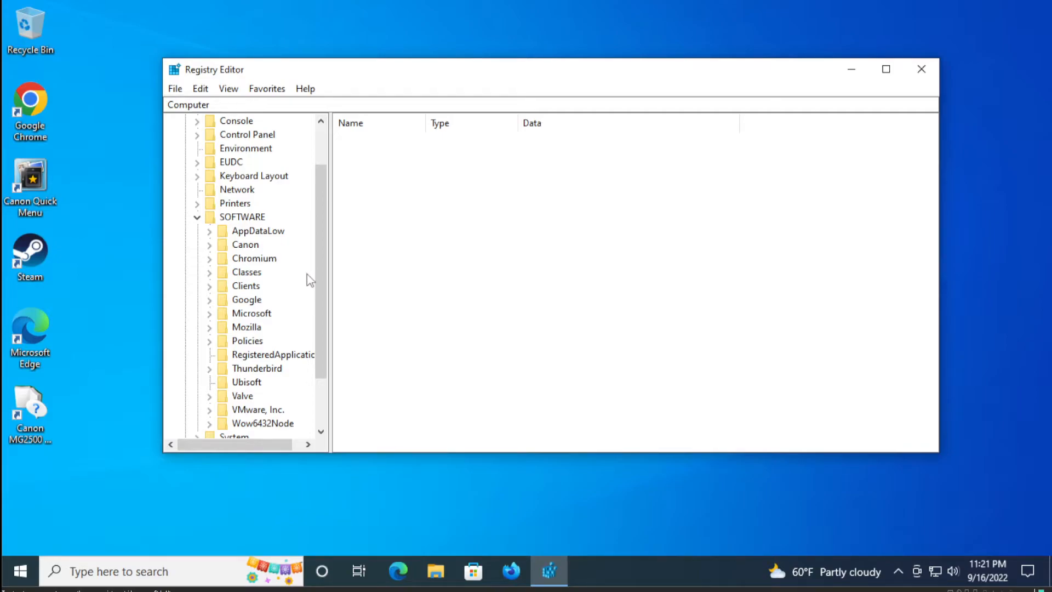
{"action": "scroll", "scroll_direction": "down", "scroll_amount": 3}
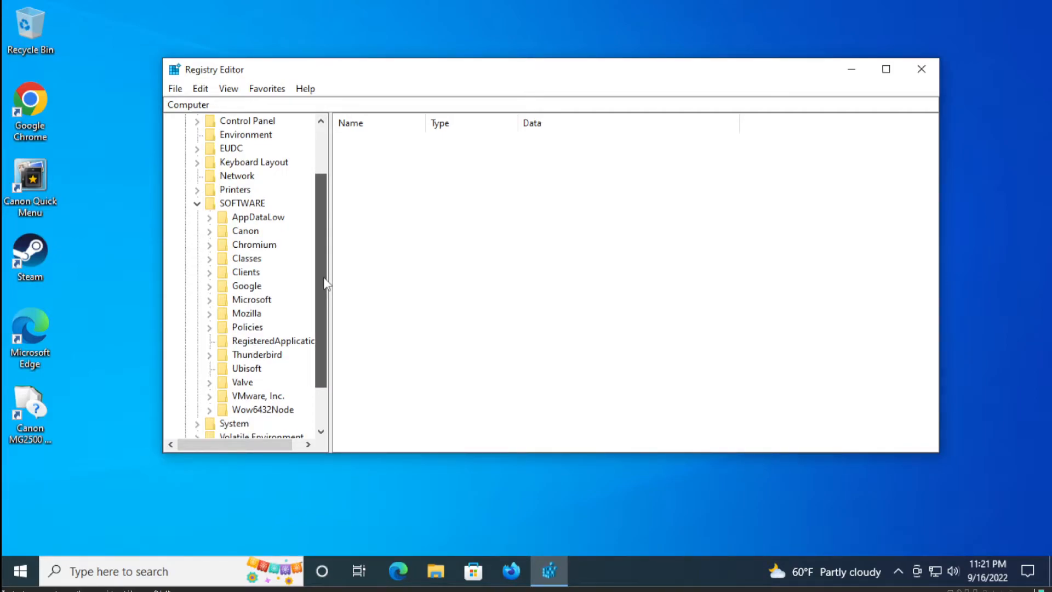
{"action": "left_click", "coordinate": [251, 299]}
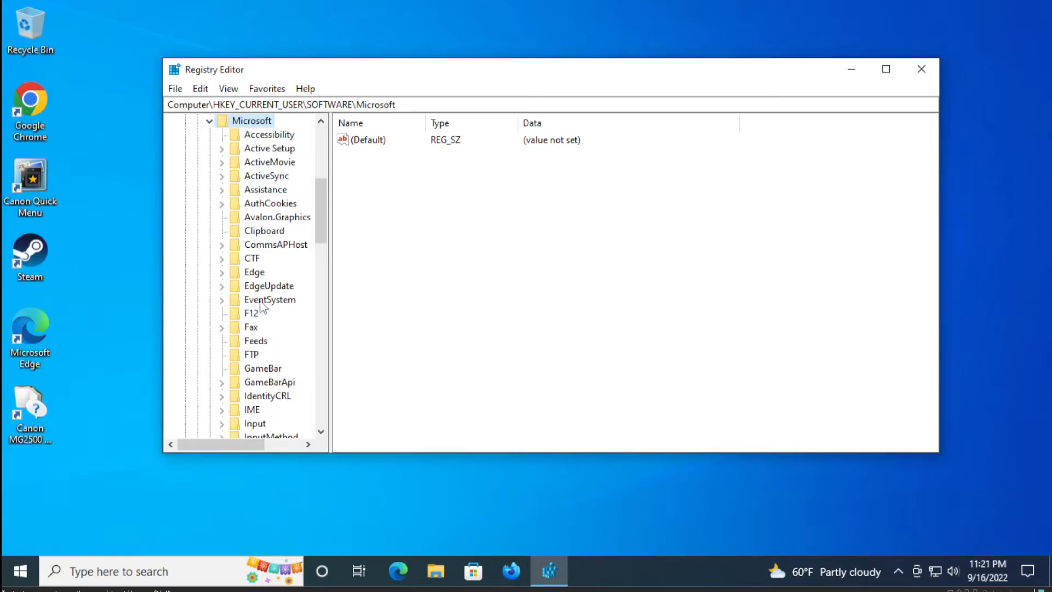
{"action": "scroll", "scroll_direction": "down", "scroll_amount": 3}
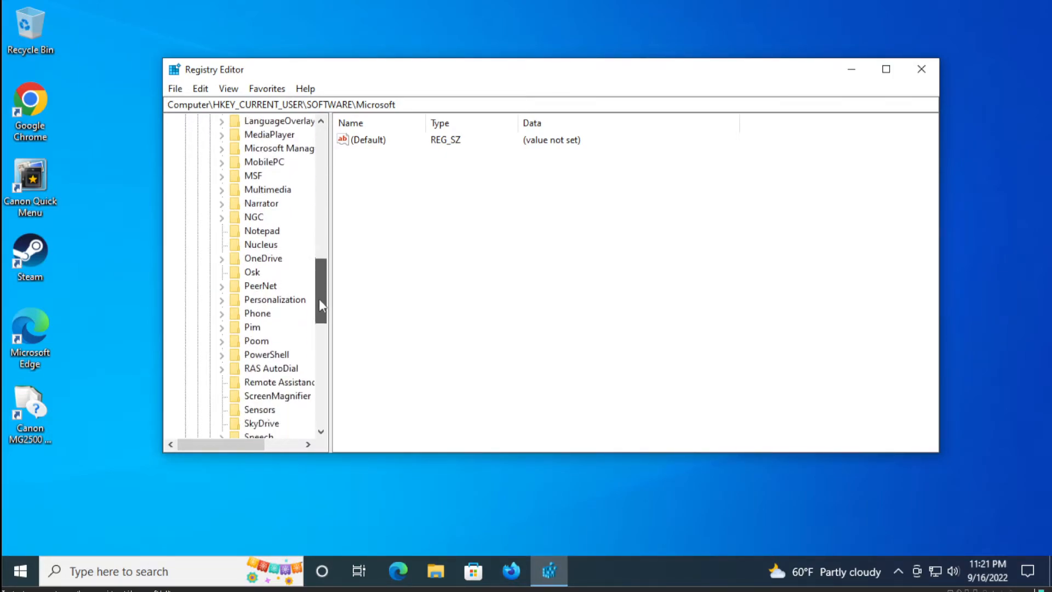
{"action": "scroll", "scroll_direction": "down", "scroll_amount": 3}
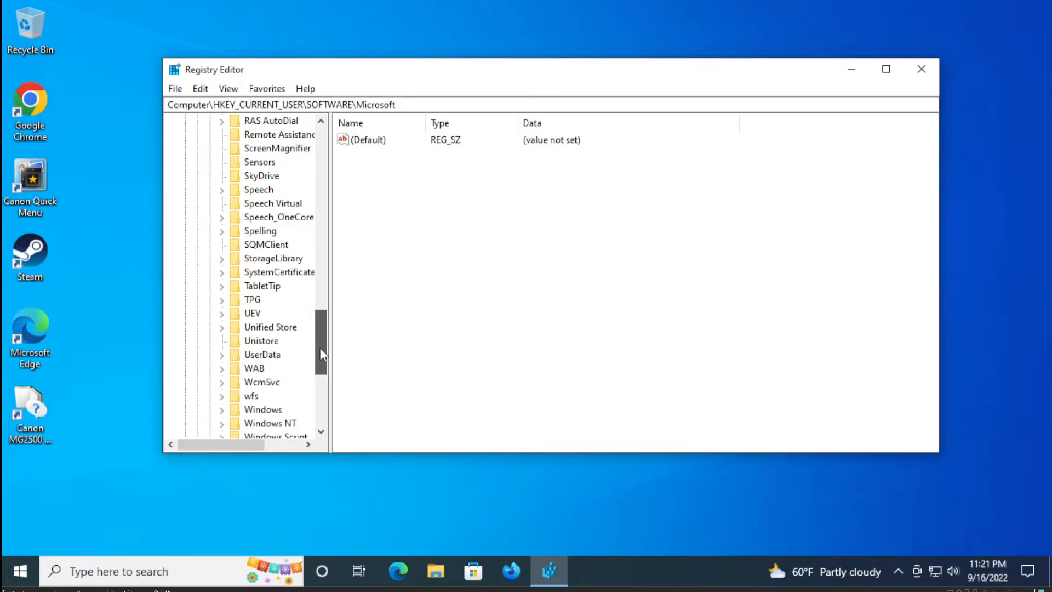
{"action": "left_click", "coordinate": [263, 382]}
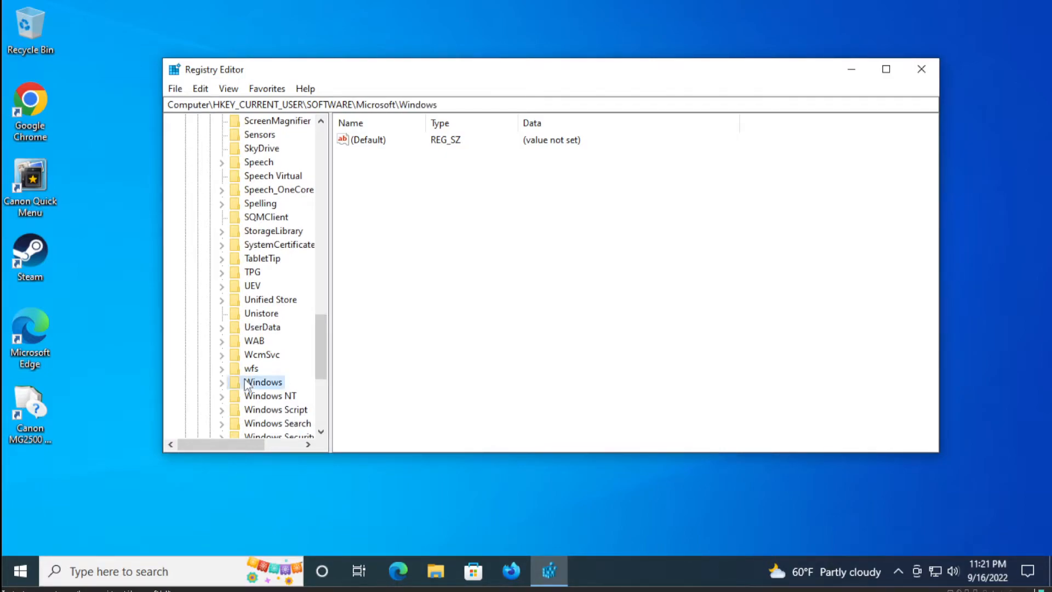
{"action": "left_click", "coordinate": [222, 382]}
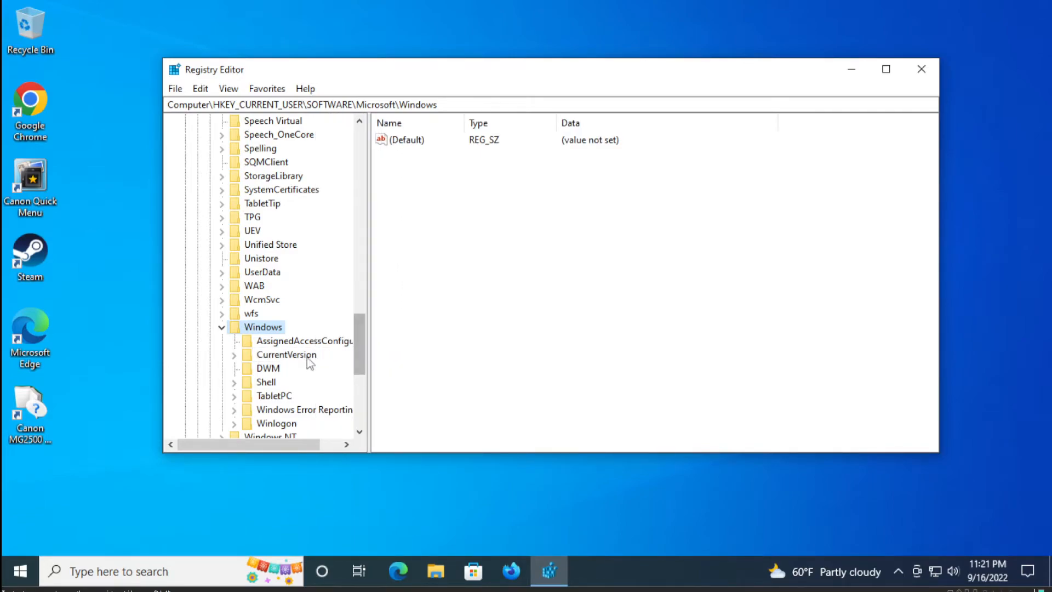
Open CurrentVersion and select its Policies key
{"action": "left_click", "coordinate": [286, 354]}
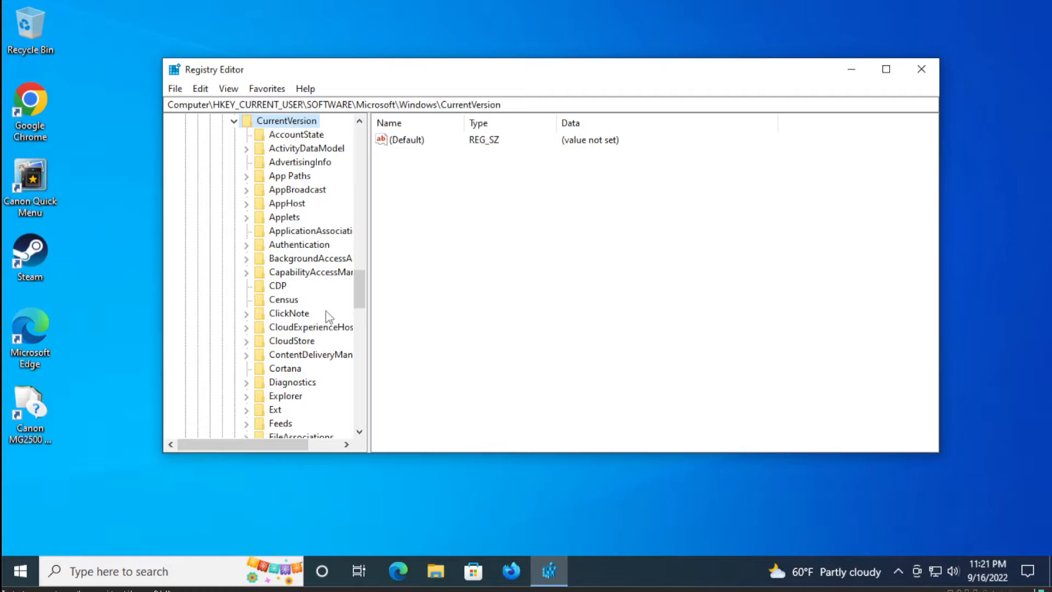
{"action": "scroll", "scroll_direction": "down", "scroll_amount": 3}
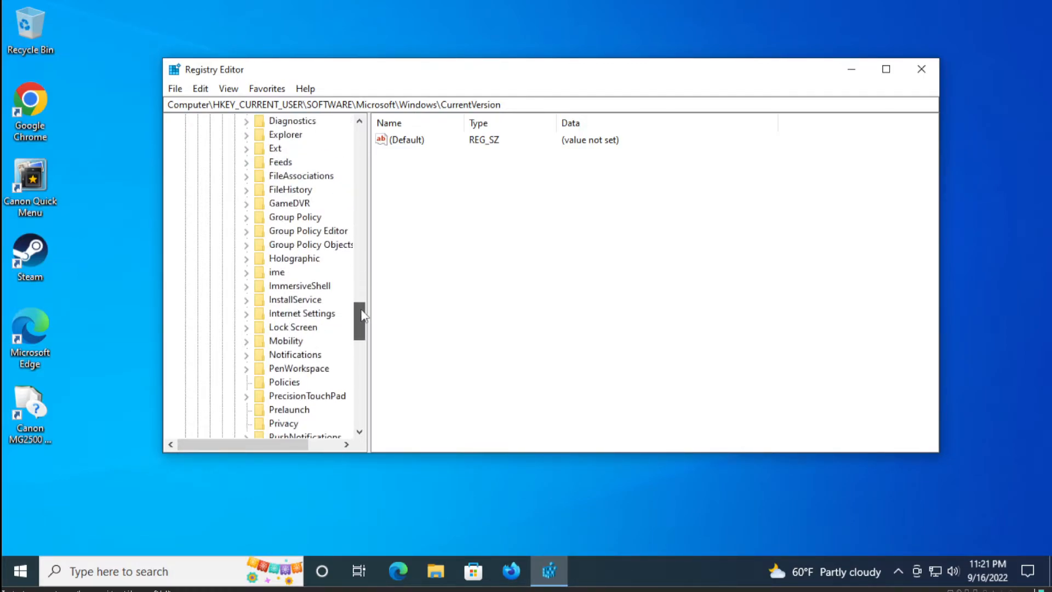
{"action": "scroll", "scroll_direction": "down", "scroll_amount": 3}
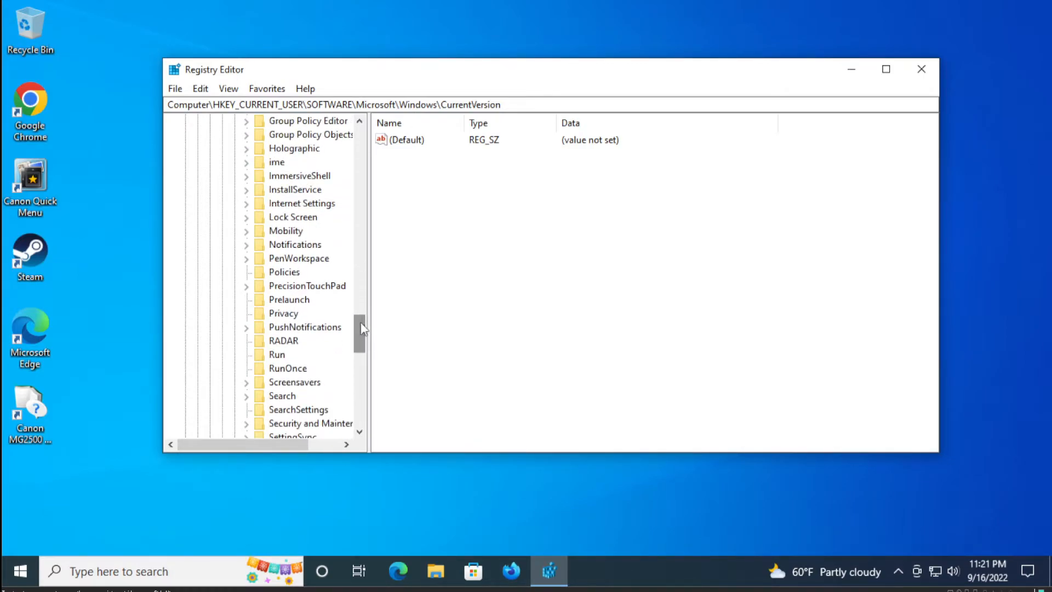
{"action": "left_click", "coordinate": [284, 272]}
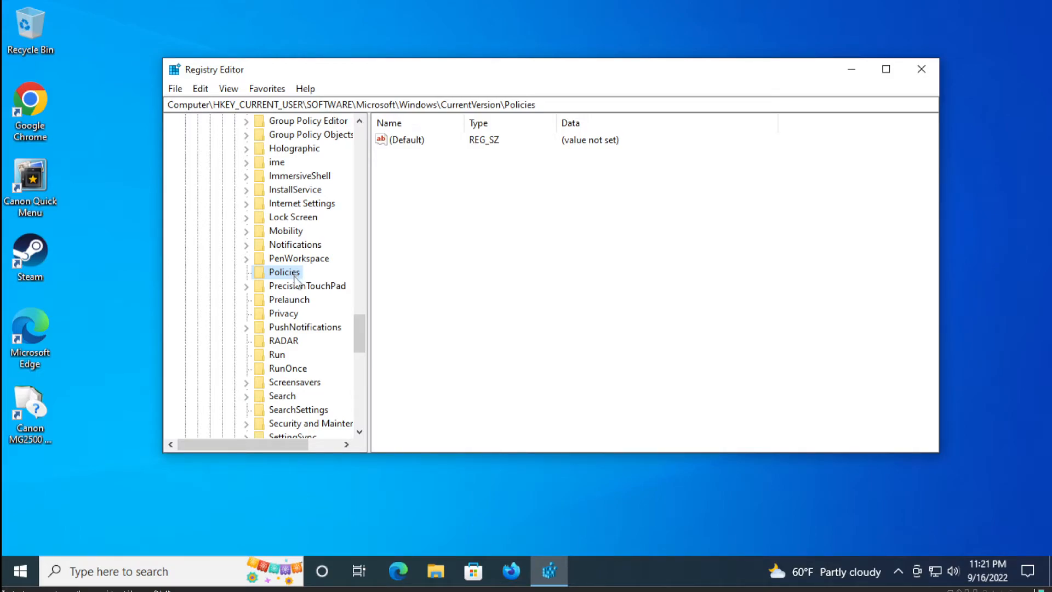
{"action": "mouse_move", "coordinate": [472, 571]}
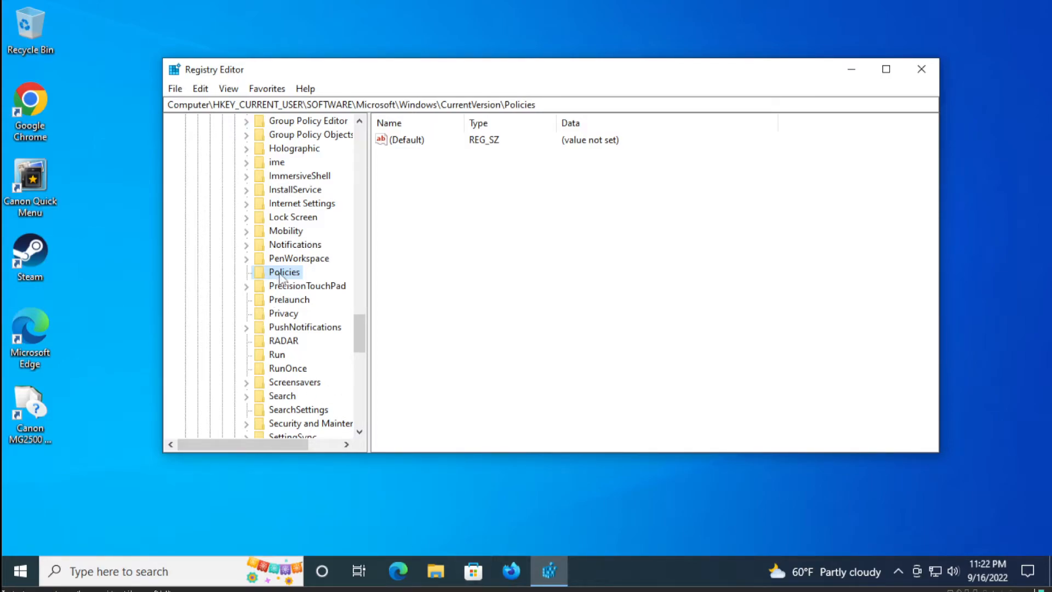
Create a new key named Explorer under Policies
{"action": "right_click", "coordinate": [284, 272]}
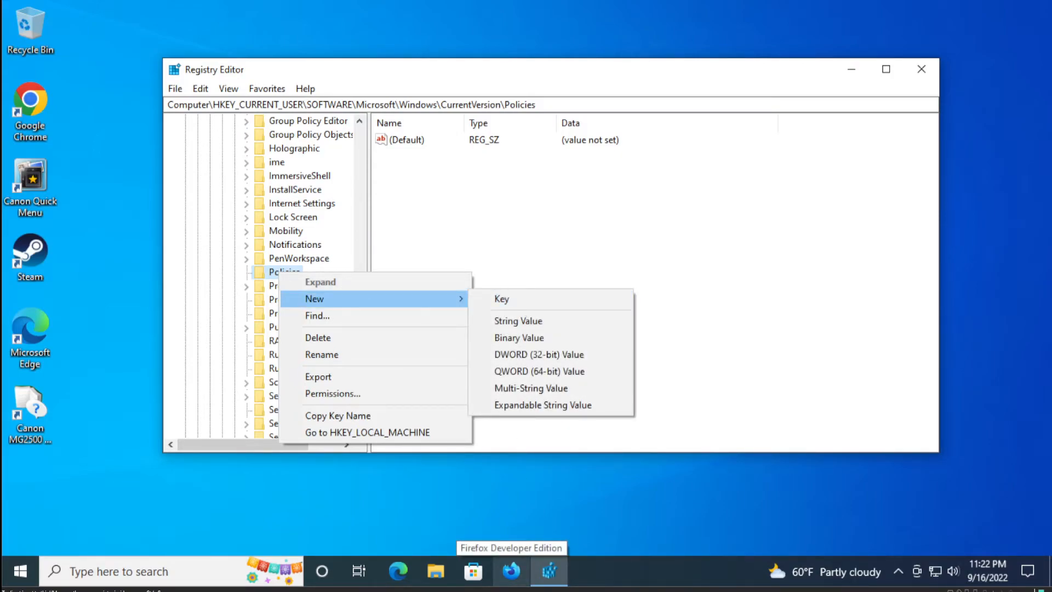
{"action": "left_click", "coordinate": [501, 298]}
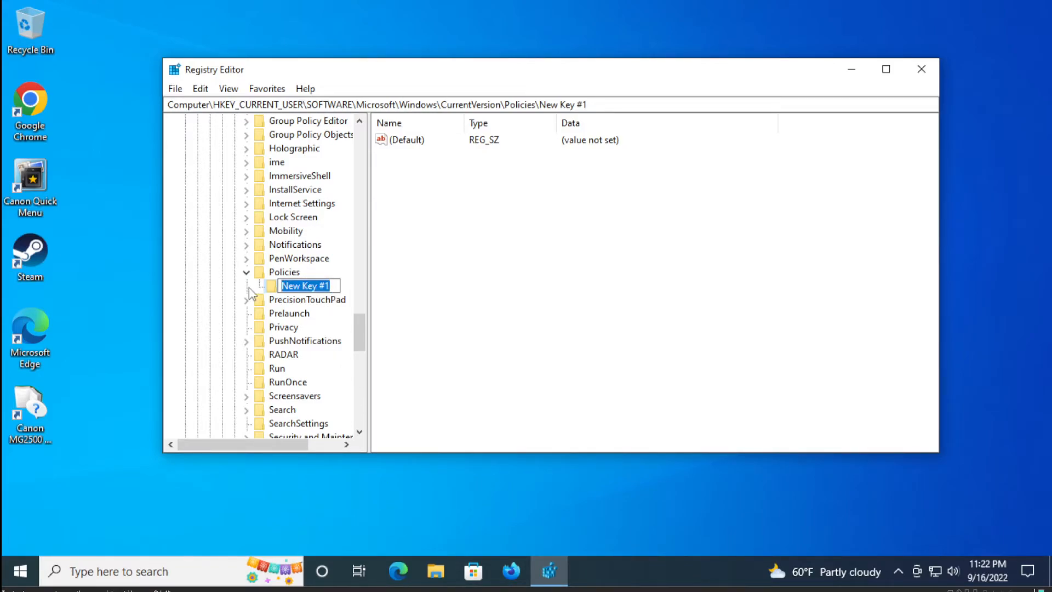
{"action": "type", "text": "Explorer"}
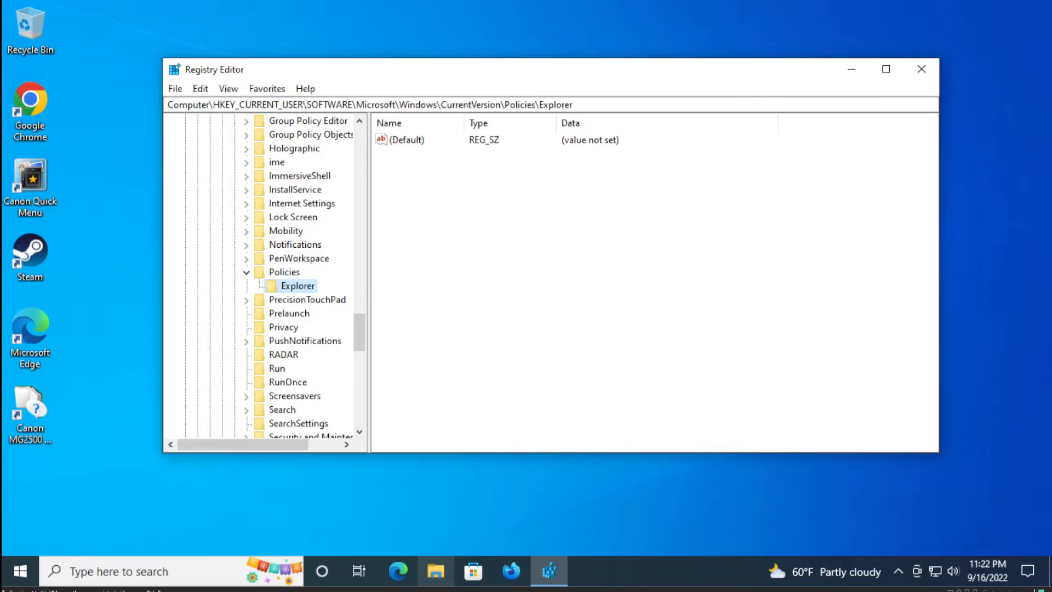
{"action": "mouse_move", "coordinate": [436, 571]}
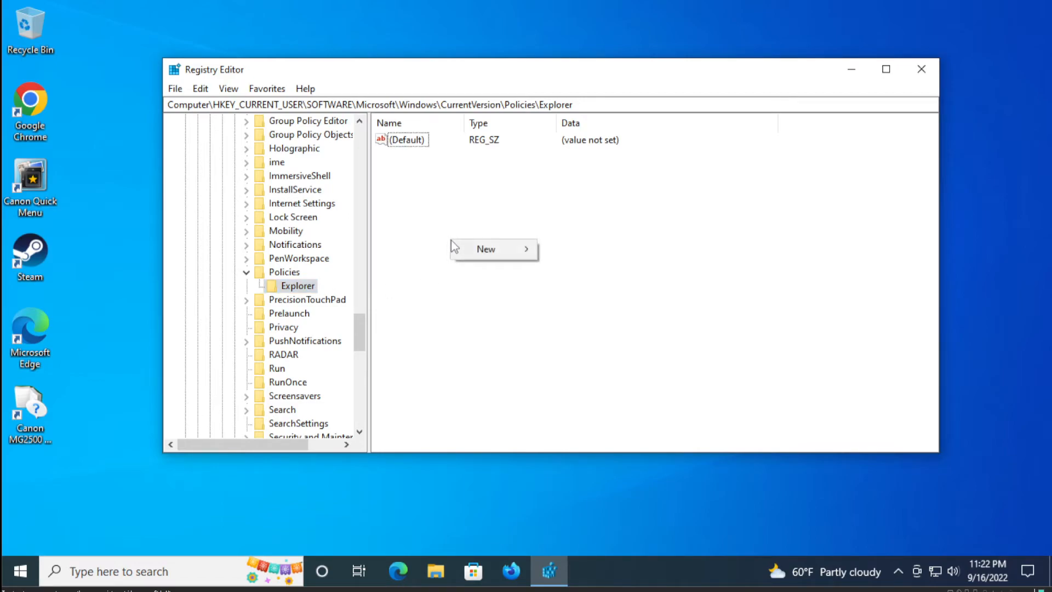
{"action": "mouse_move", "coordinate": [485, 249]}
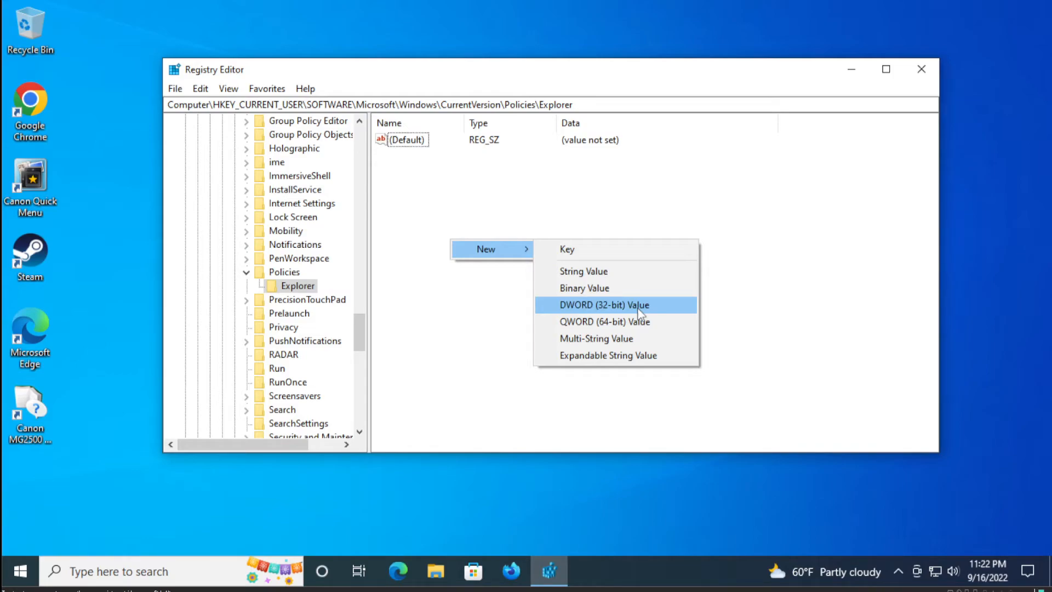
Add a DWORD (32-bit) value named NoViewContextMenu in the Explorer key
{"action": "left_click", "coordinate": [604, 305]}
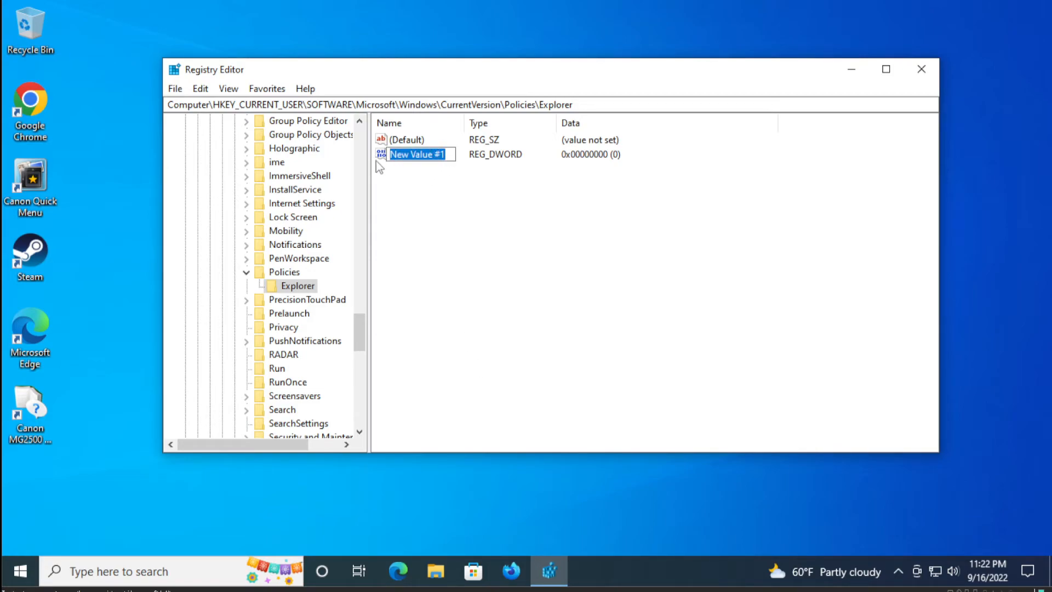
{"action": "type", "text": "NoVi"}
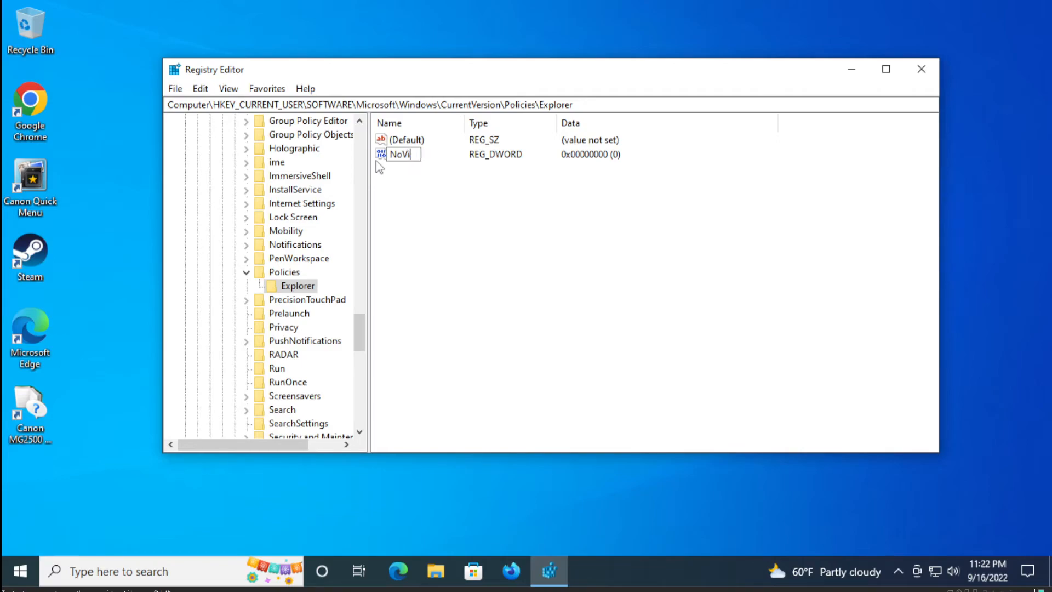
{"action": "type", "text": "ew"}
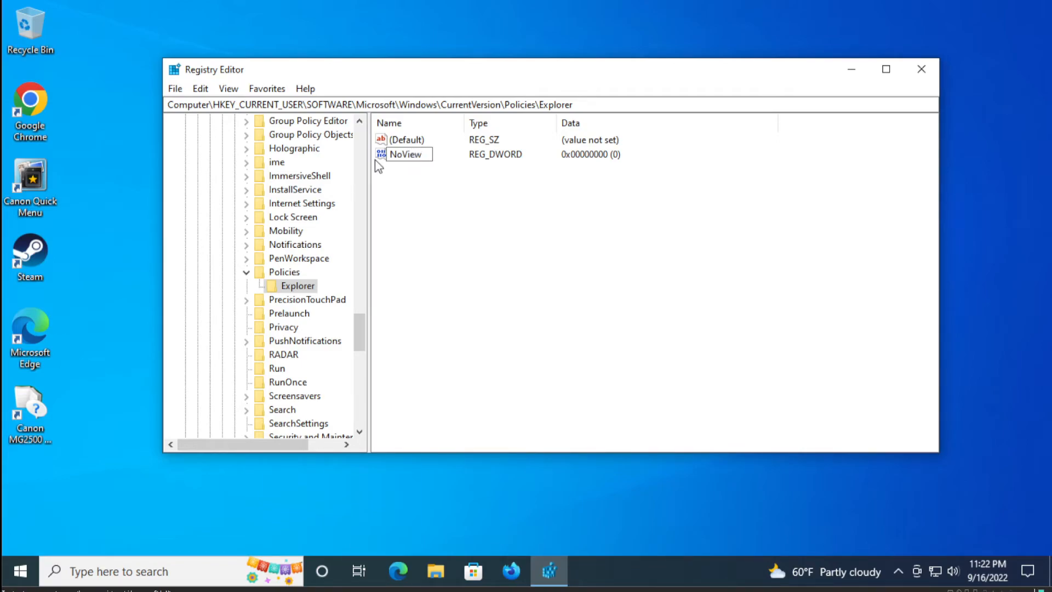
{"action": "type", "text": "ContextMenu"}
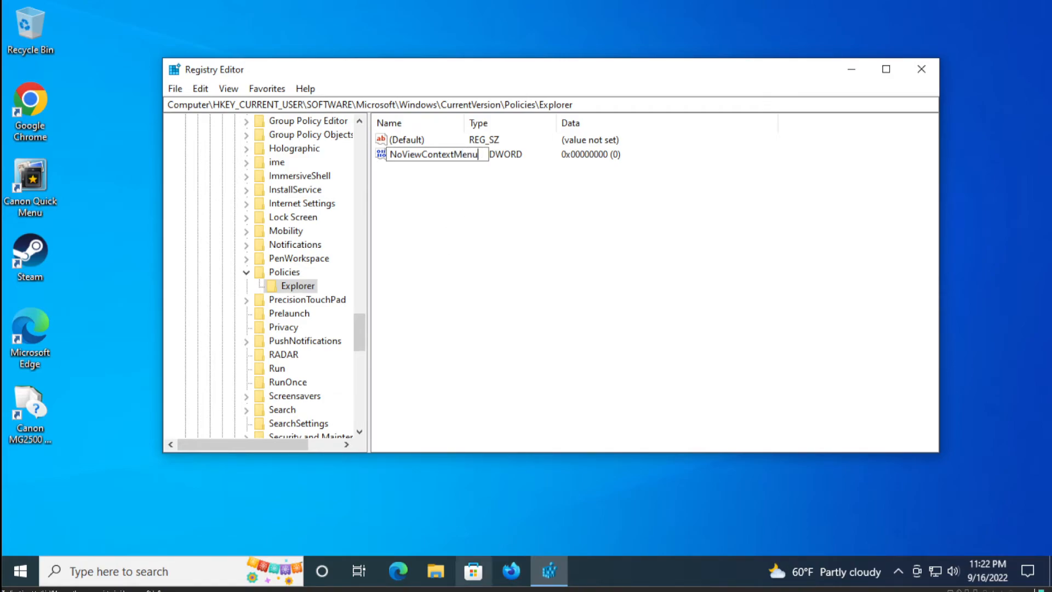
{"action": "left_click", "coordinate": [453, 232]}
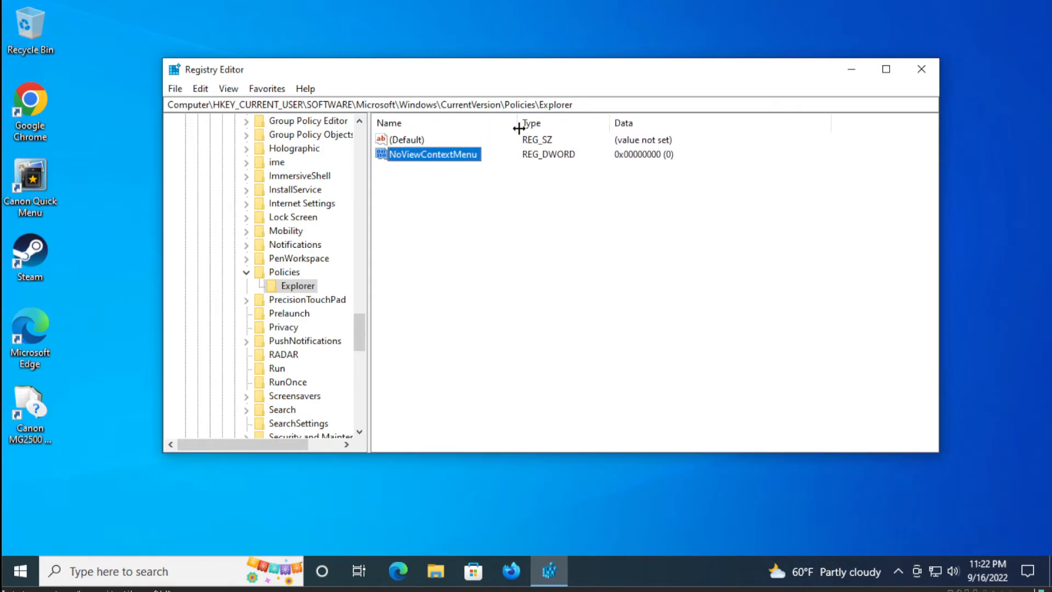
{"action": "left_click", "coordinate": [506, 276]}
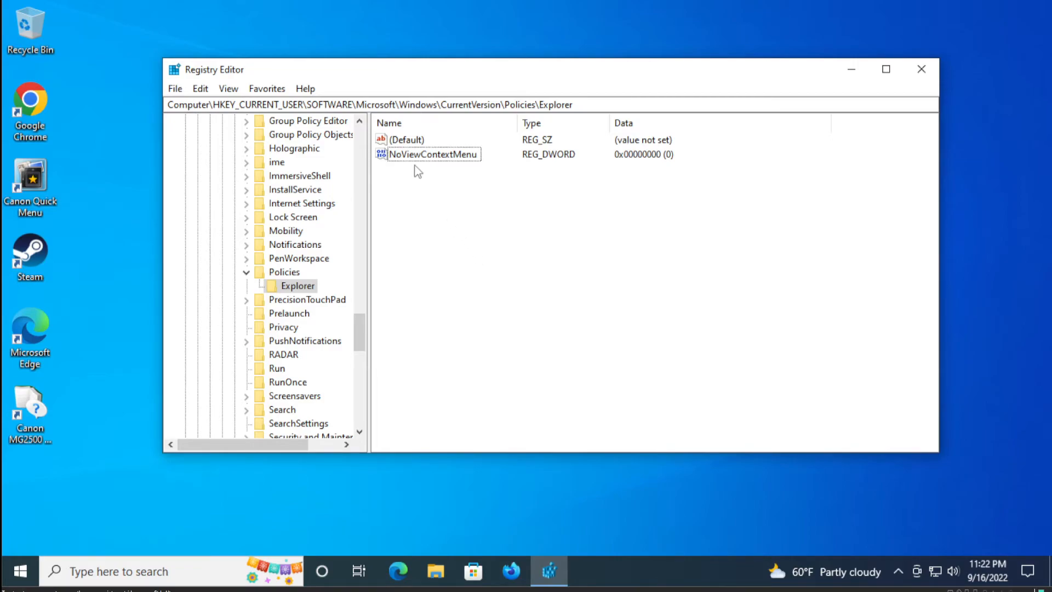
{"action": "left_click", "coordinate": [433, 155]}
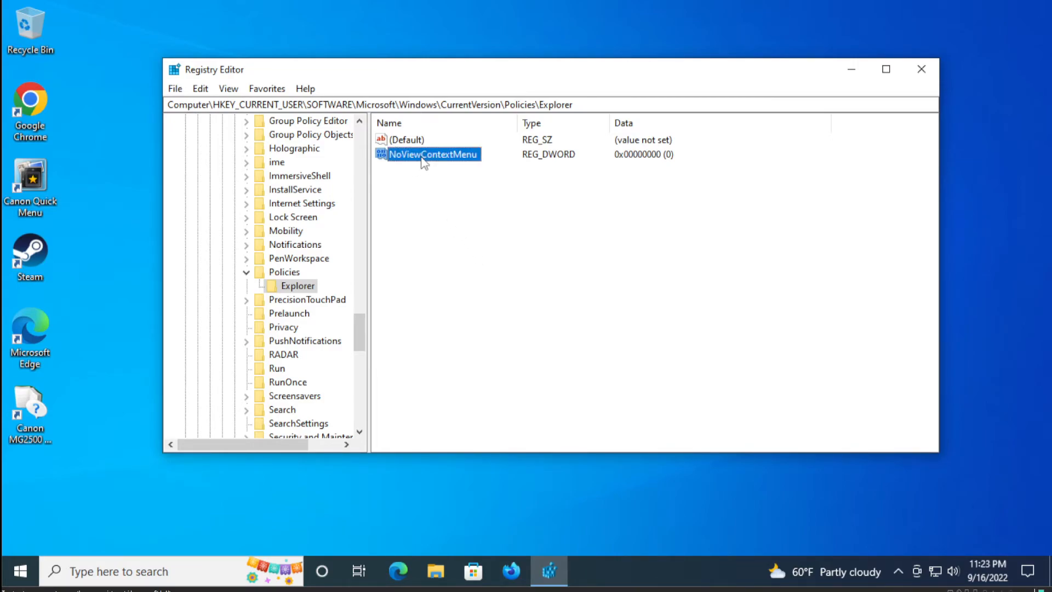
Keep NoViewContextMenu's value data at 0, collapse the tree and close Registry Editor
{"action": "double_click", "coordinate": [433, 153]}
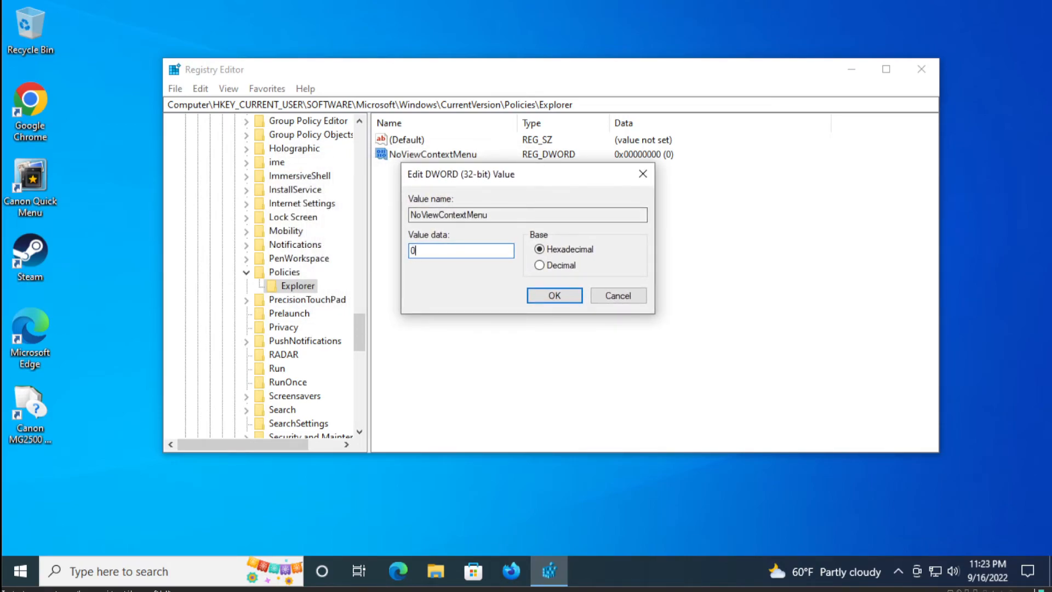
{"action": "left_click", "coordinate": [553, 295]}
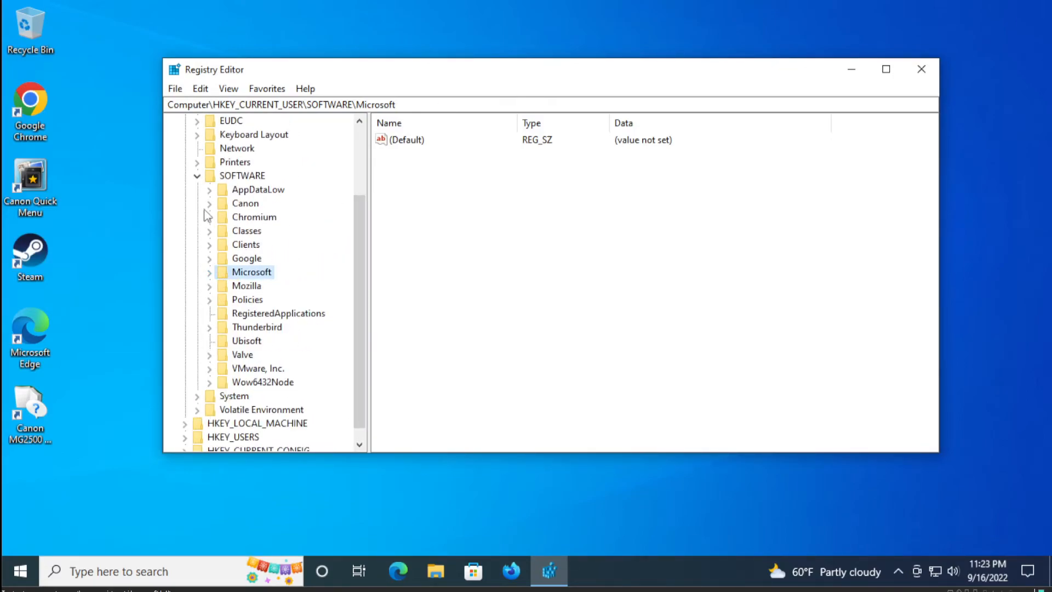
{"action": "left_click", "coordinate": [185, 148]}
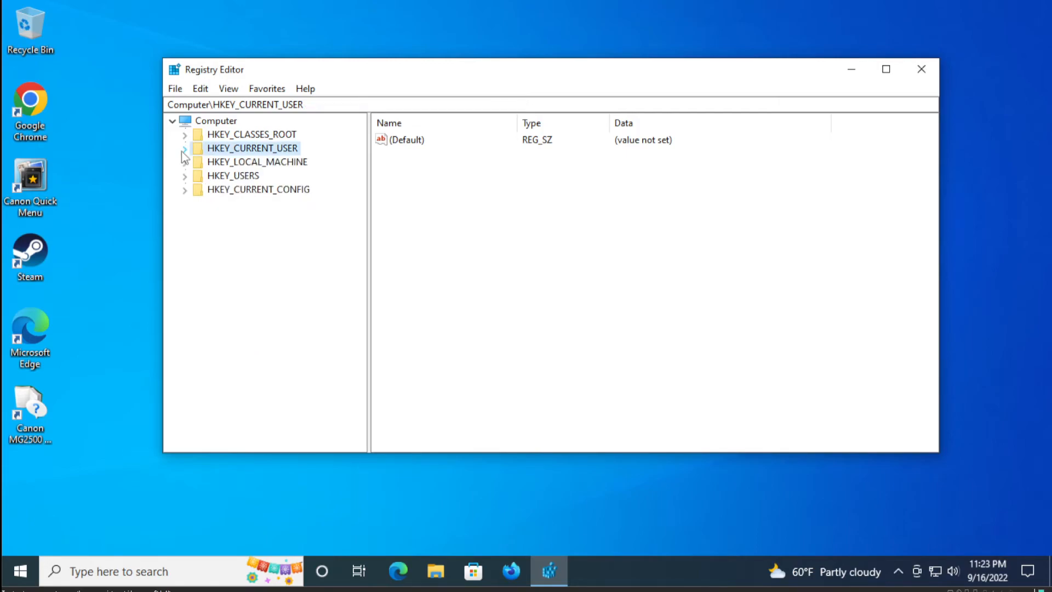
{"action": "left_click", "coordinate": [922, 69]}
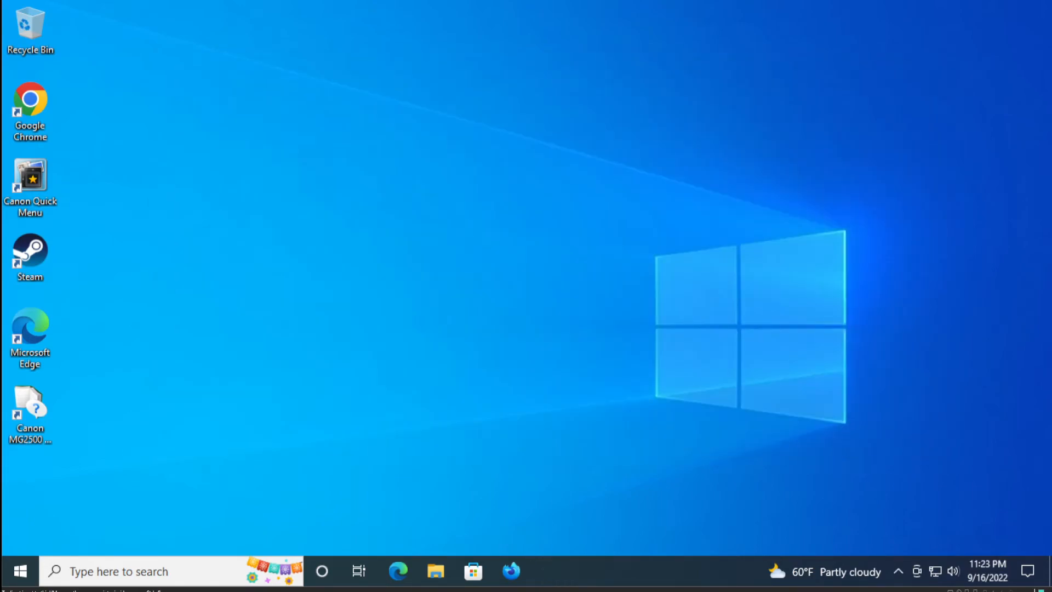
{"action": "mouse_move", "coordinate": [490, 341]}
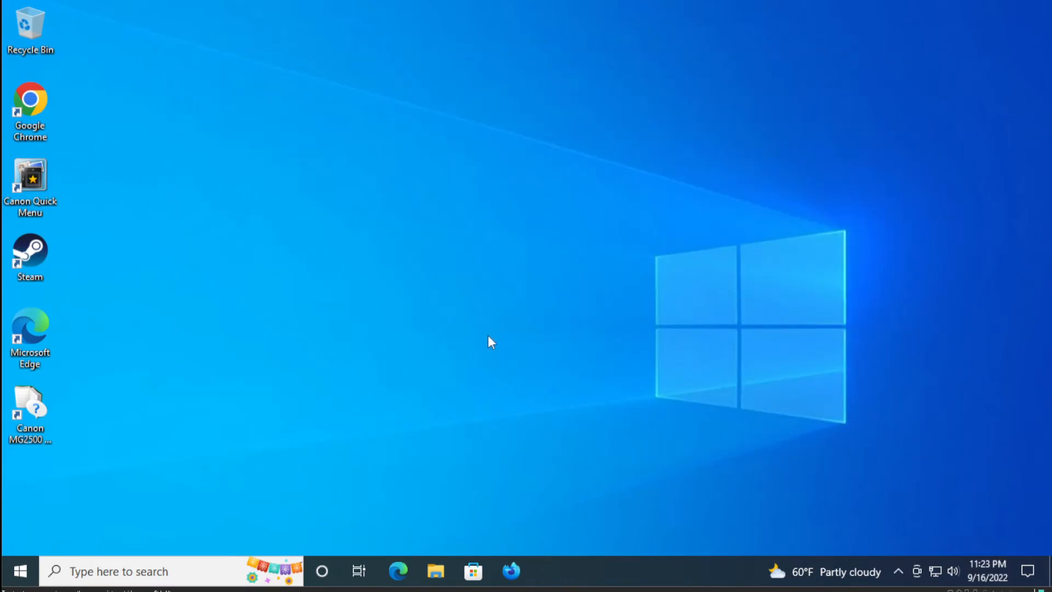
Restart the PC from Start > Power and sign back in to the desktop
{"action": "left_click", "coordinate": [18, 571]}
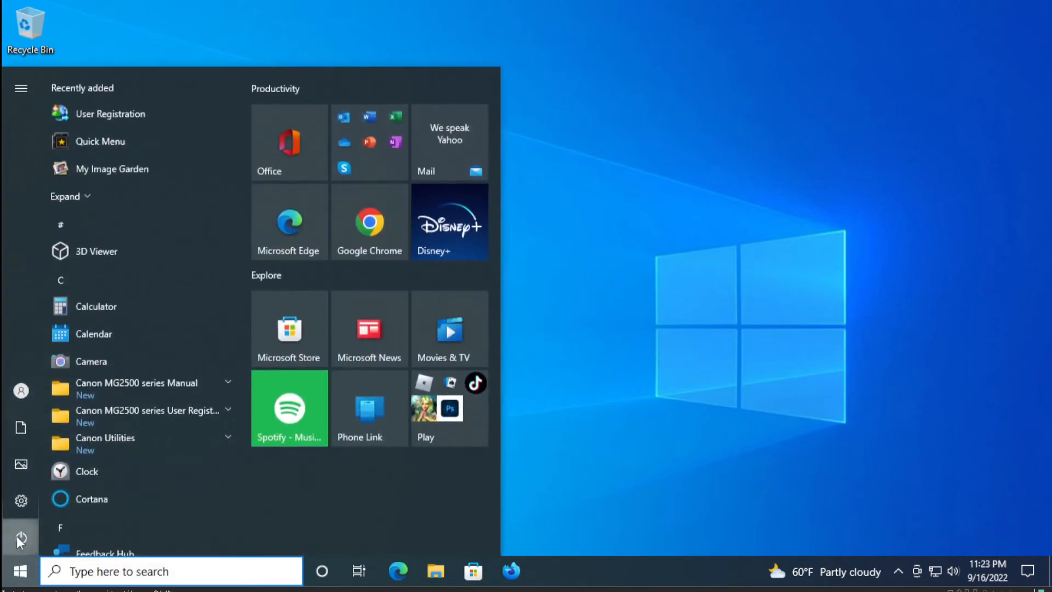
{"action": "left_click", "coordinate": [20, 539]}
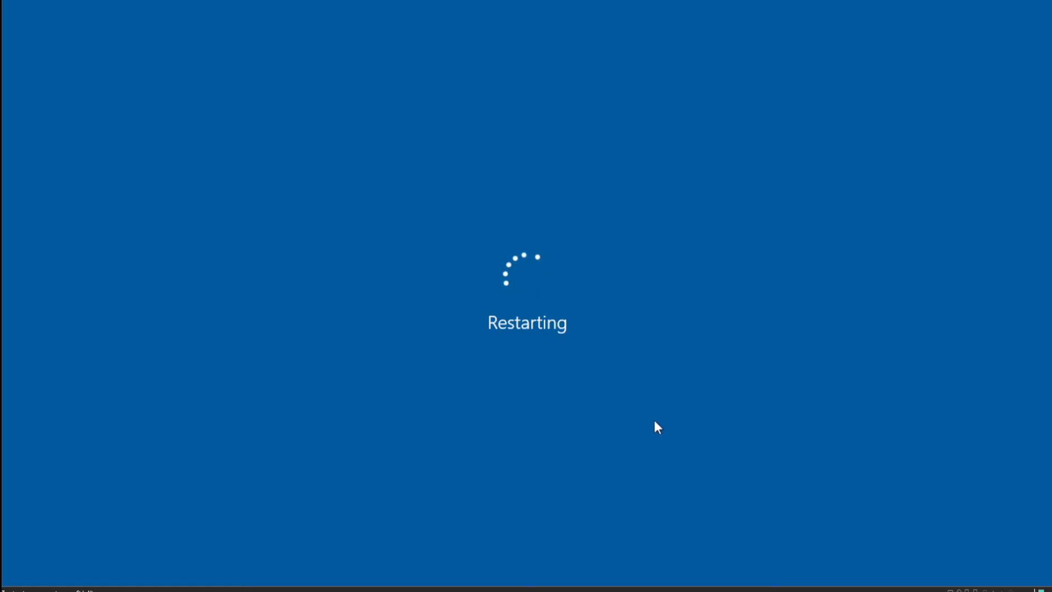
{"action": "mouse_move", "coordinate": [657, 442]}
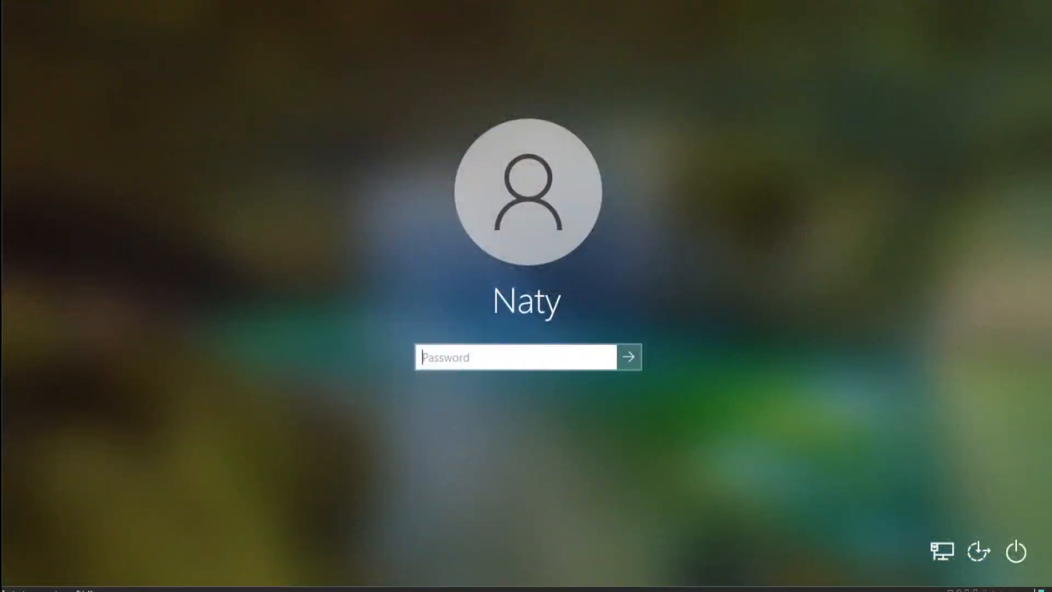
{"action": "left_click", "coordinate": [627, 356]}
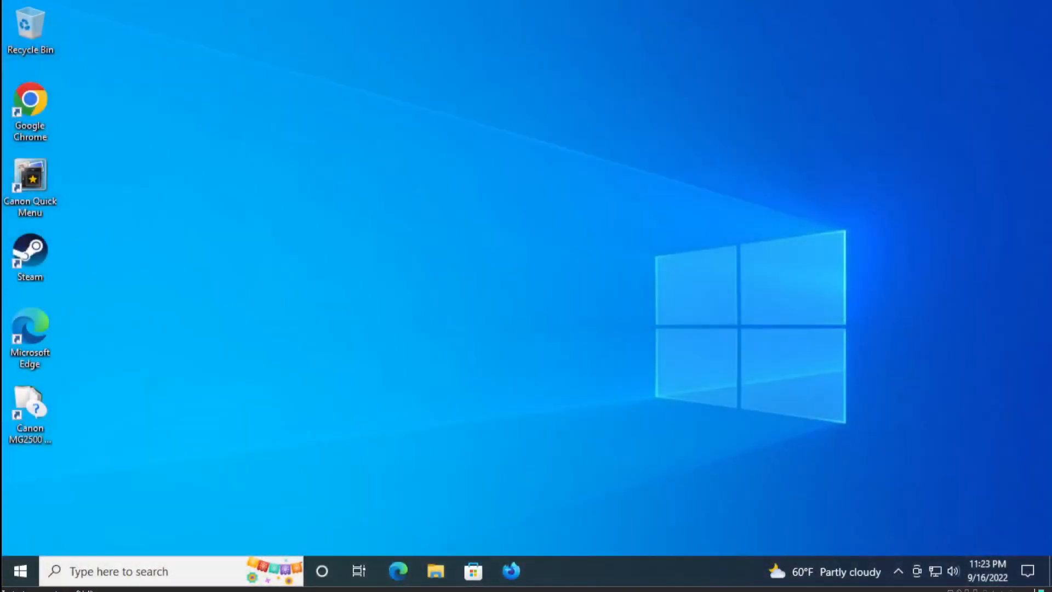
{"action": "mouse_move", "coordinate": [479, 158]}
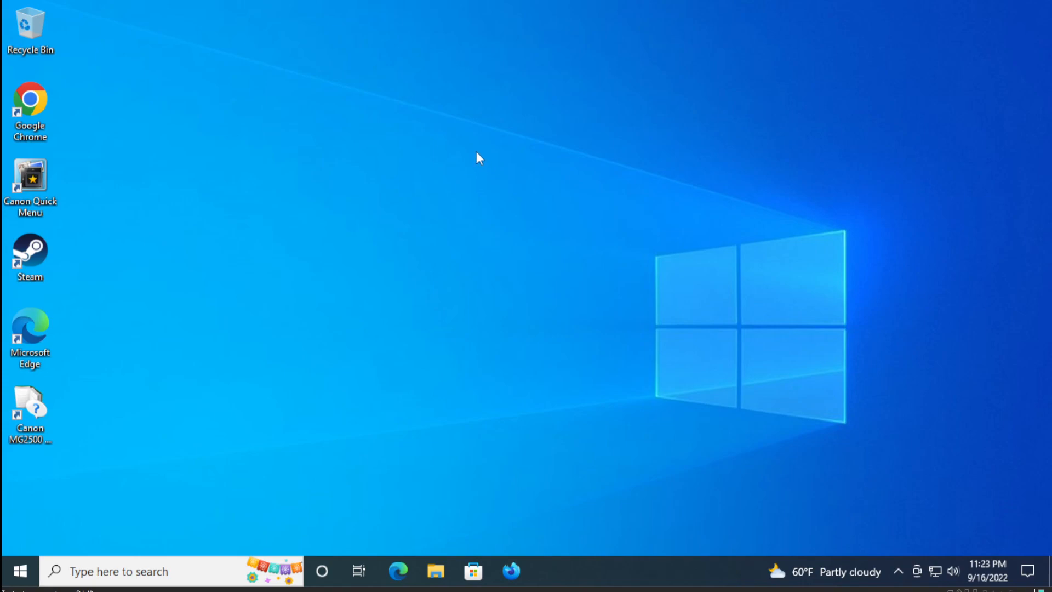
{"action": "right_click", "coordinate": [478, 157]}
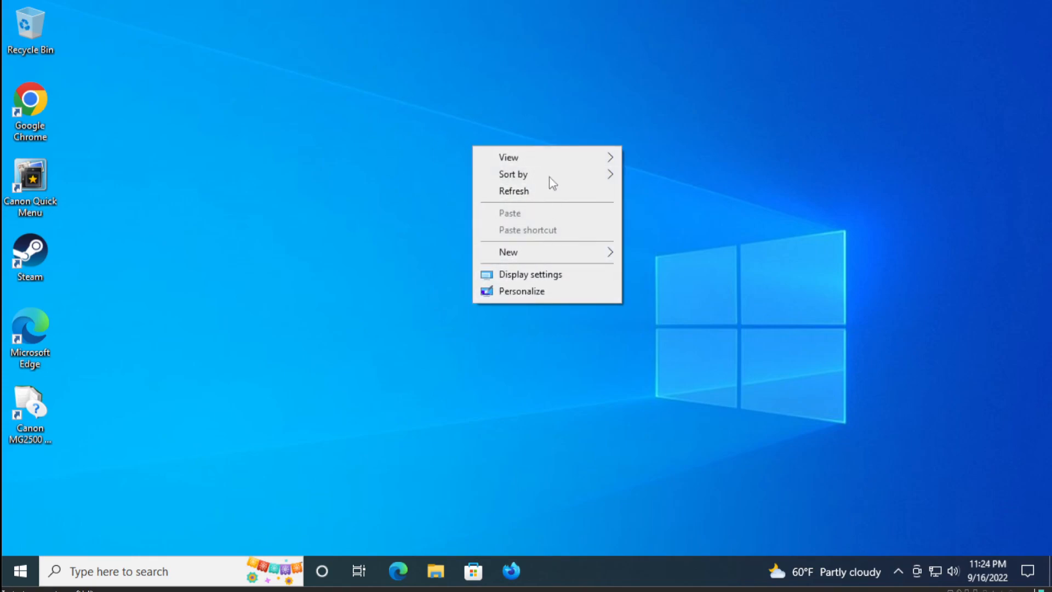
{"action": "left_click", "coordinate": [693, 214]}
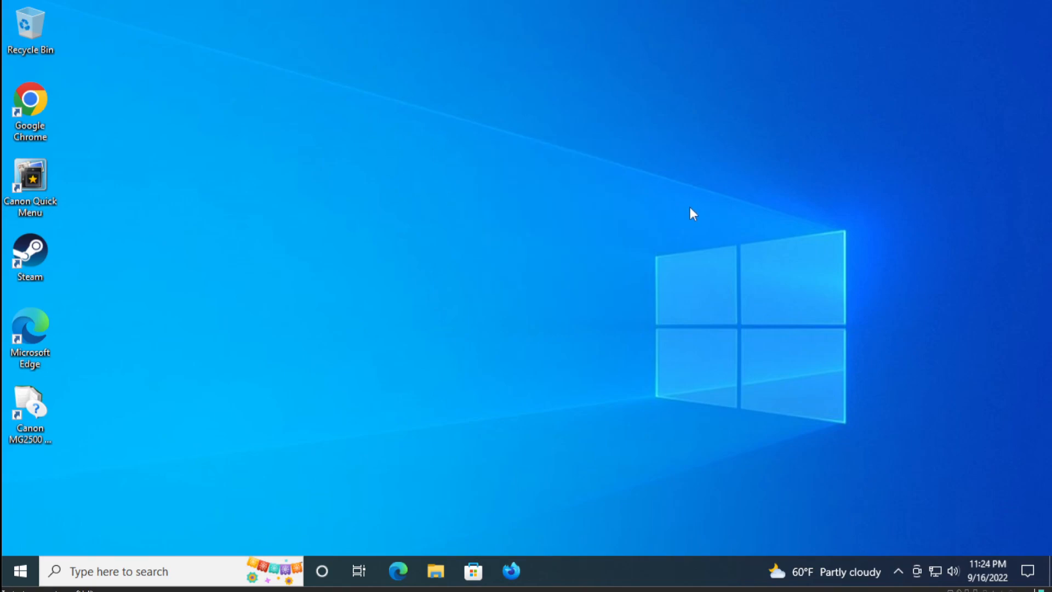
{"action": "mouse_move", "coordinate": [692, 240]}
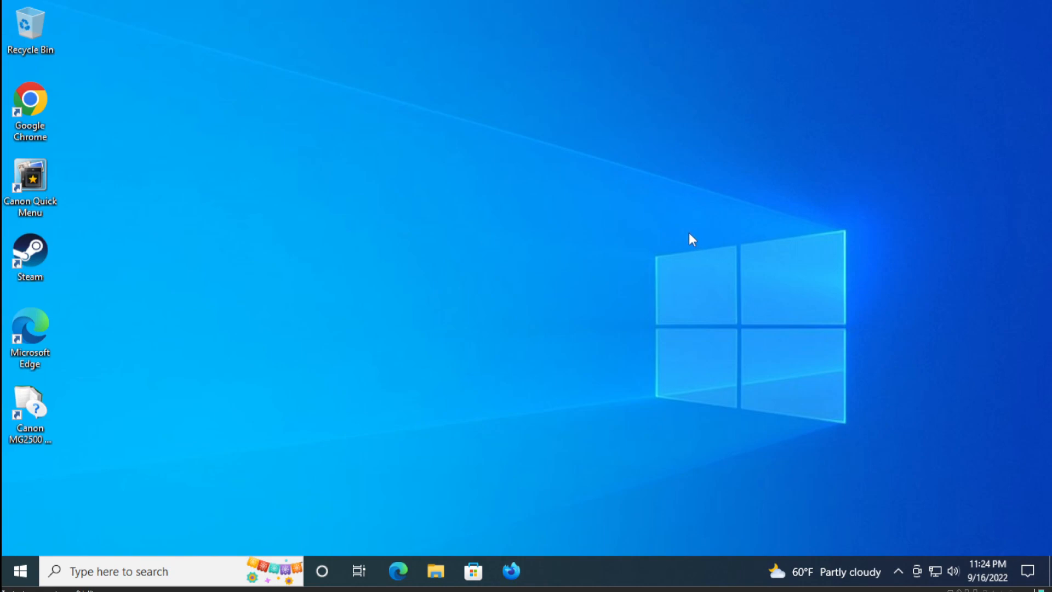
{"action": "mouse_move", "coordinate": [674, 261]}
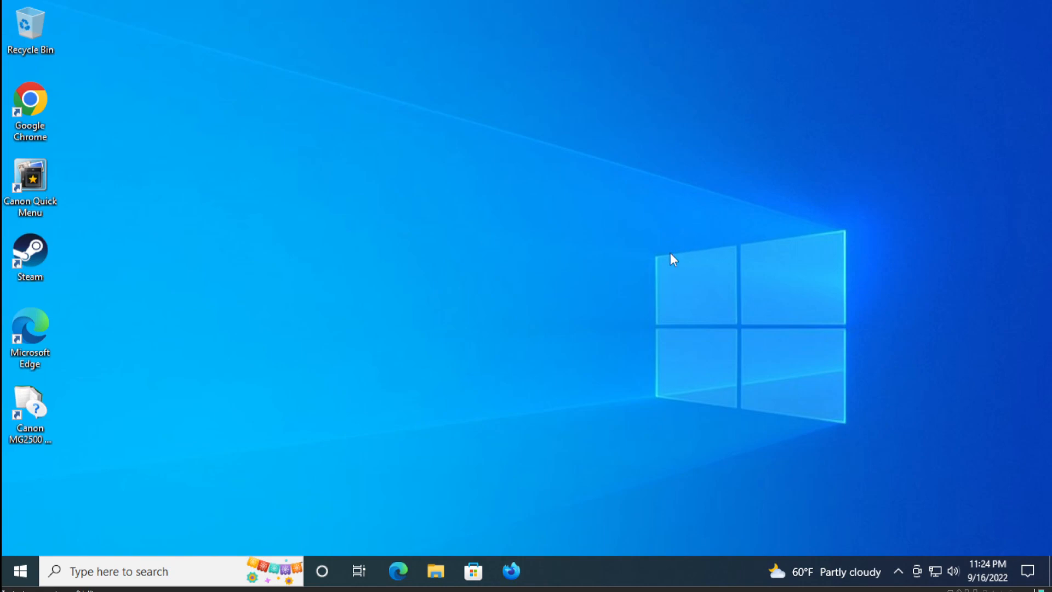